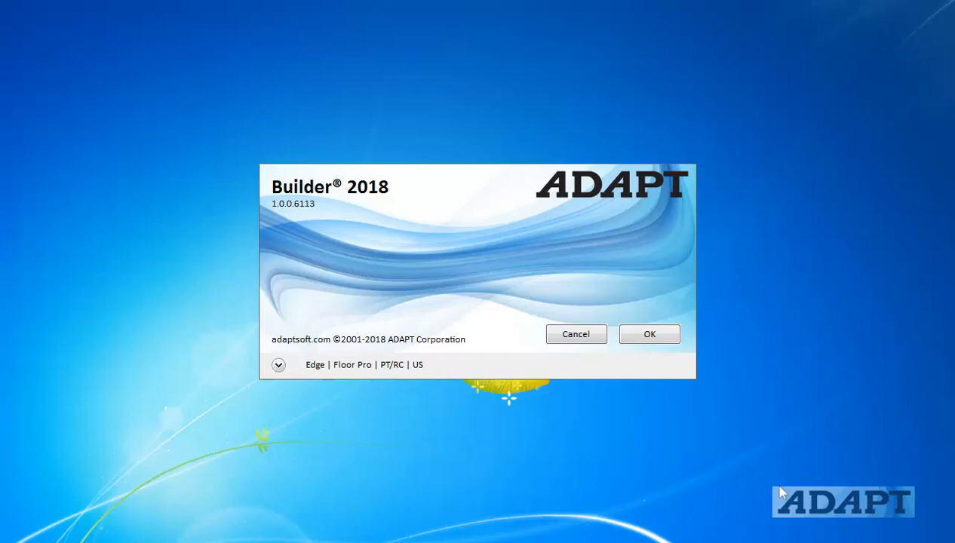
mouse_move(694, 42)
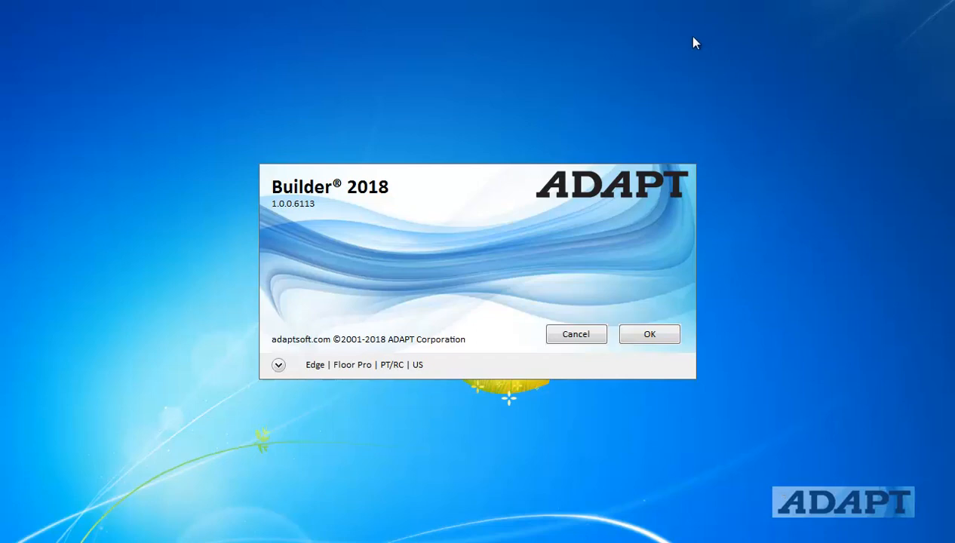
mouse_move(239, 263)
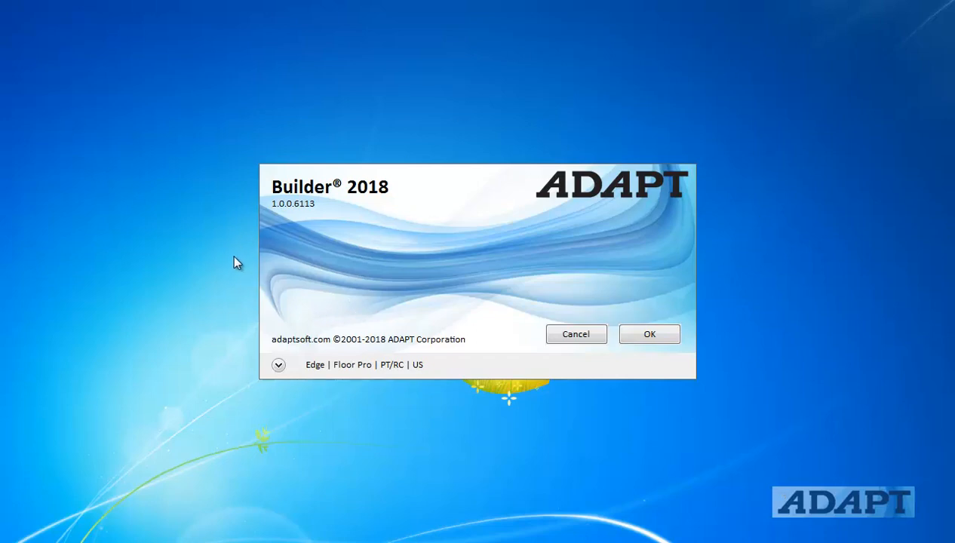
mouse_move(355, 302)
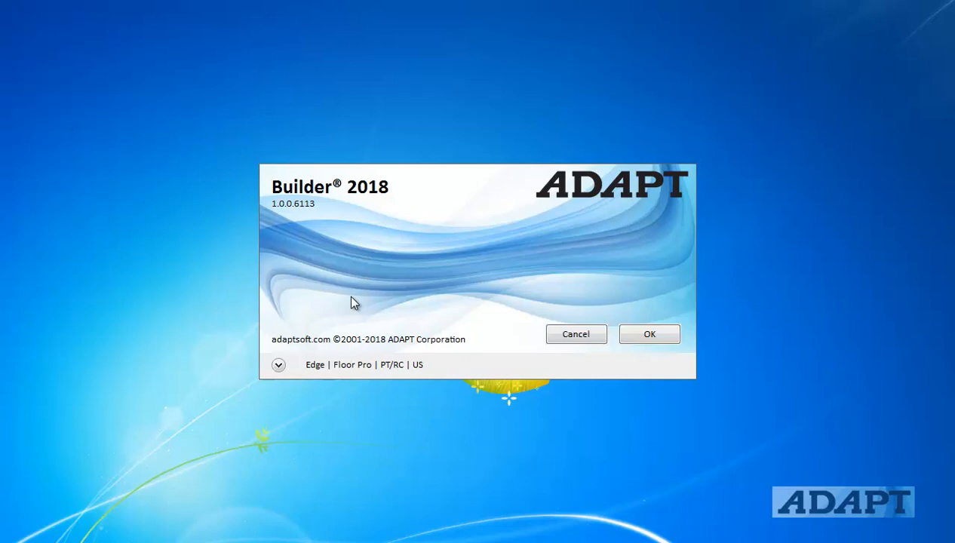
mouse_move(356, 313)
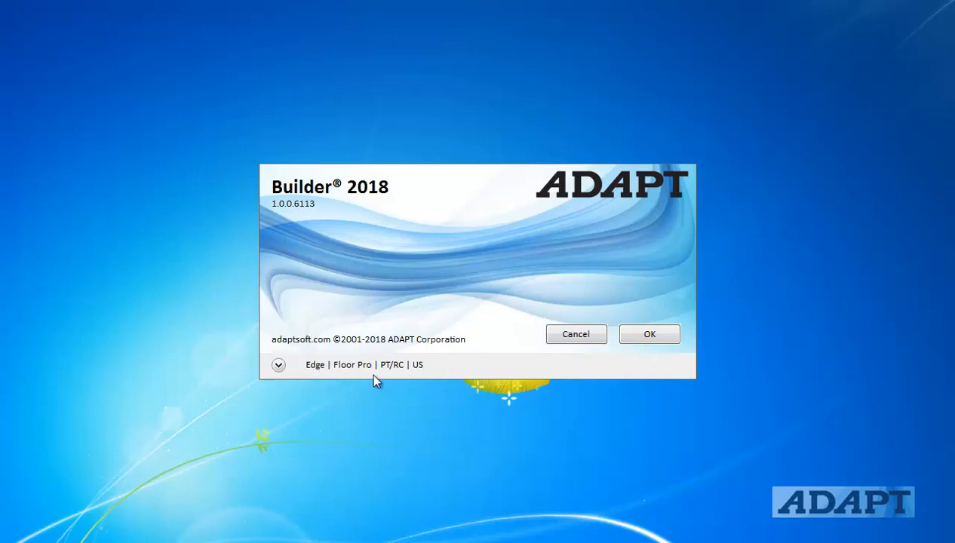
mouse_move(390, 374)
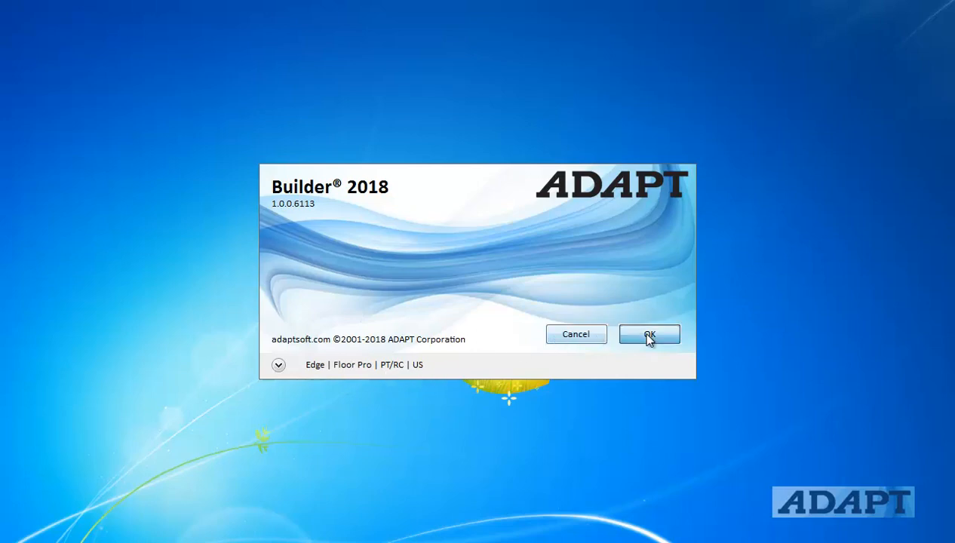
- Start the program with the chosen modules and launch the Floor Wizard from the Model menu
click(648, 335)
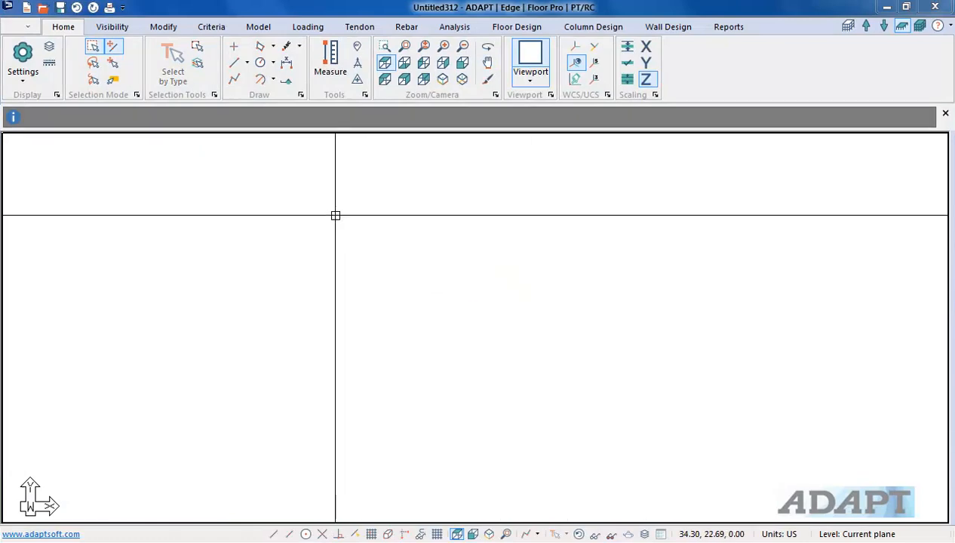
click(258, 27)
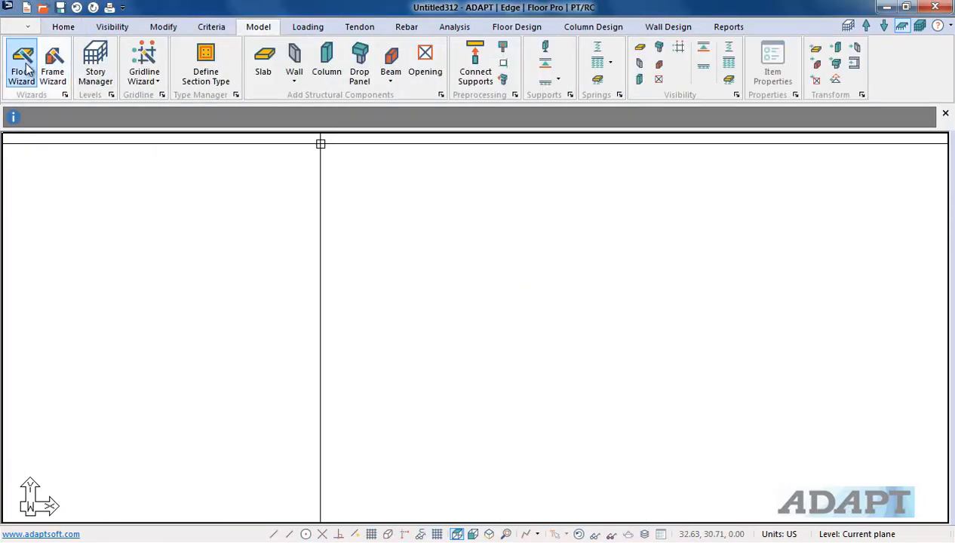
click(21, 64)
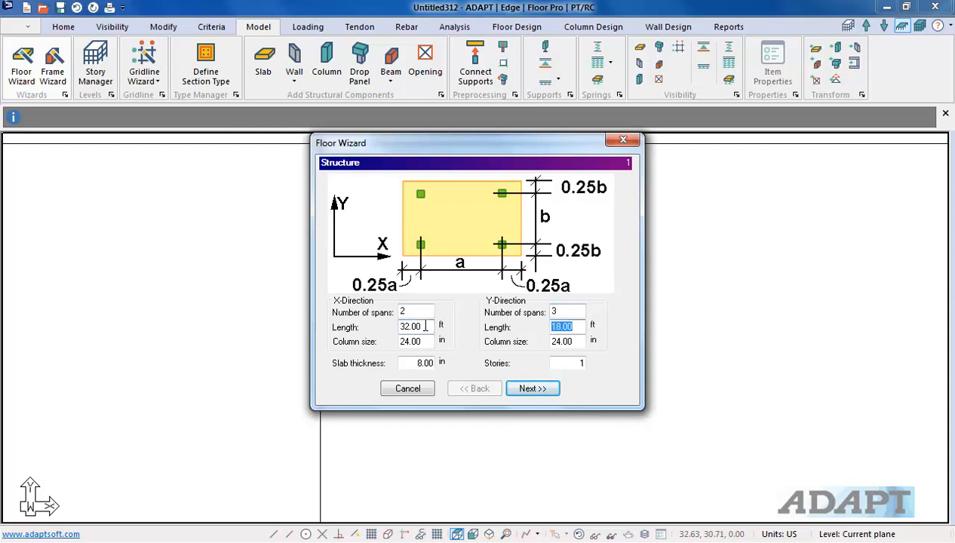
- Generate a flat plate of 2 spans at 32 ft by 3 spans at 28 ft with default level heights
text(28.00)
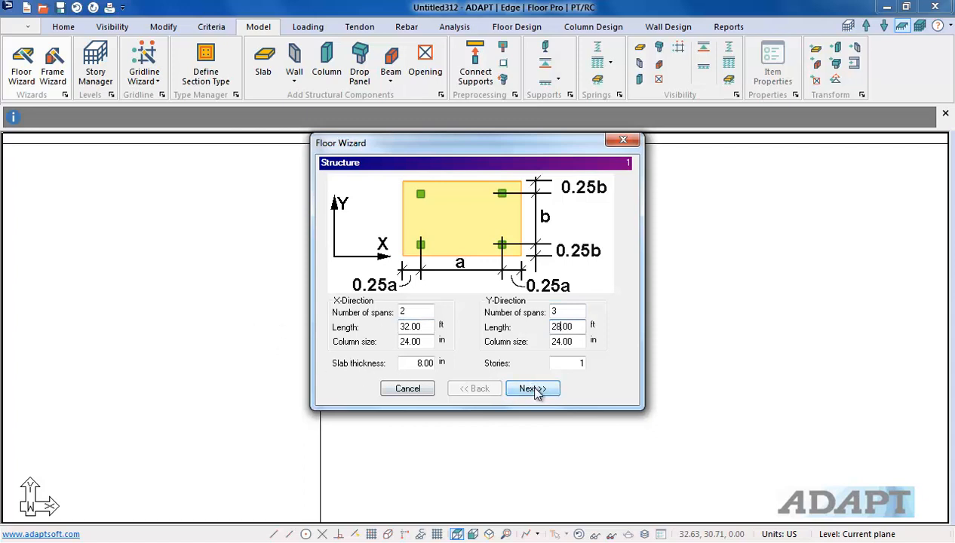
click(531, 387)
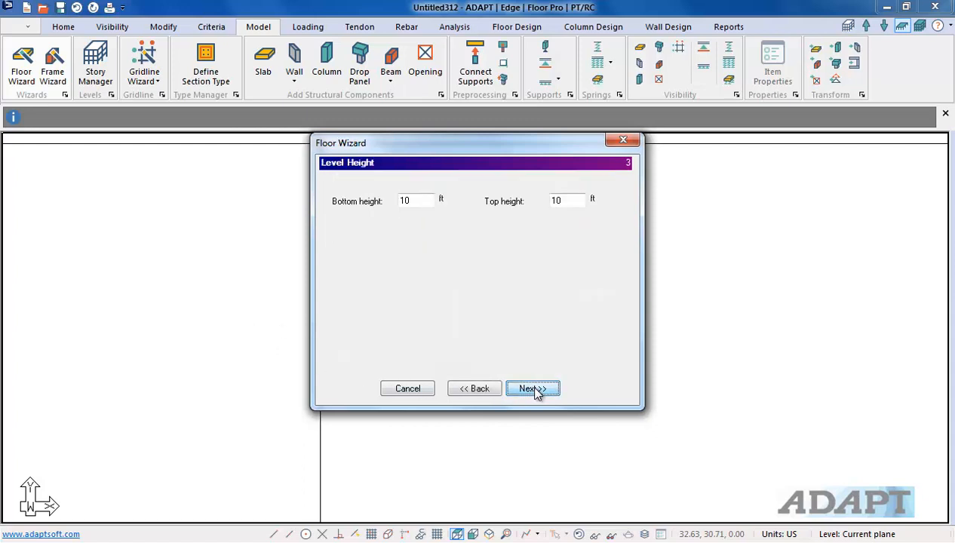
click(533, 388)
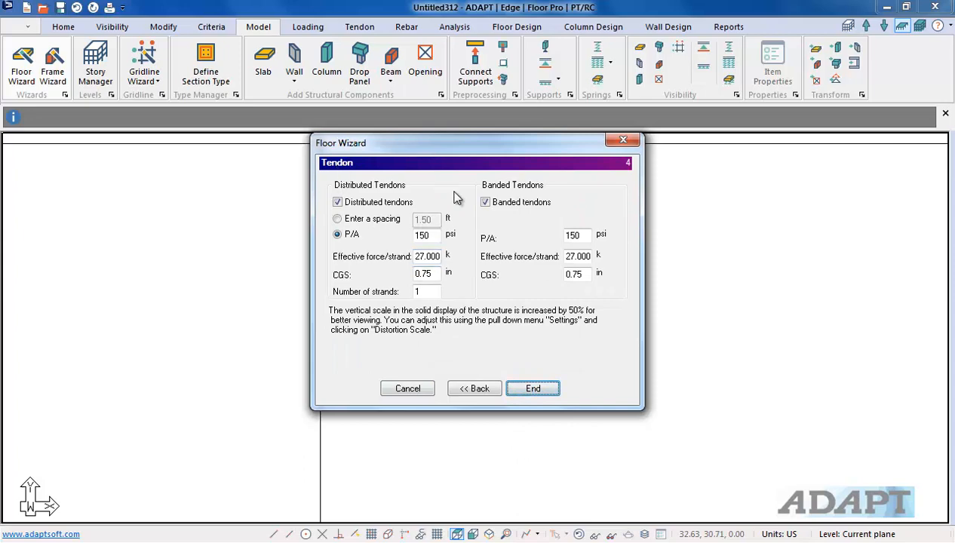
click(532, 388)
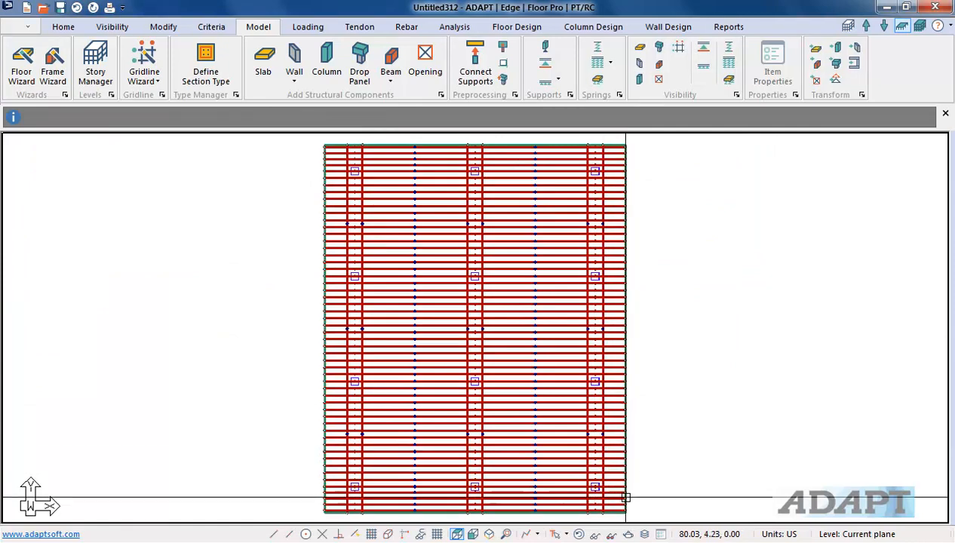
mouse_move(488, 534)
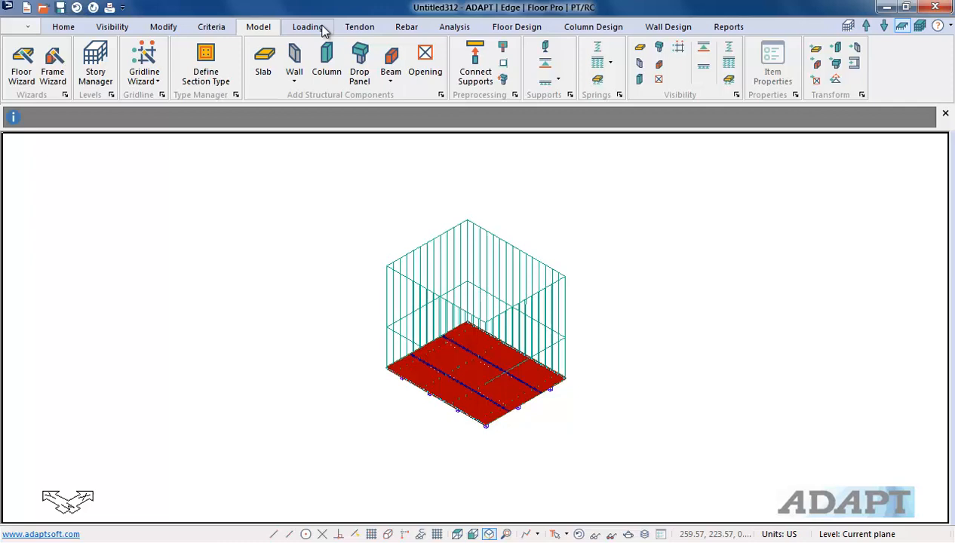
- Show the Loading commands and return the generated slab to plan view
click(307, 27)
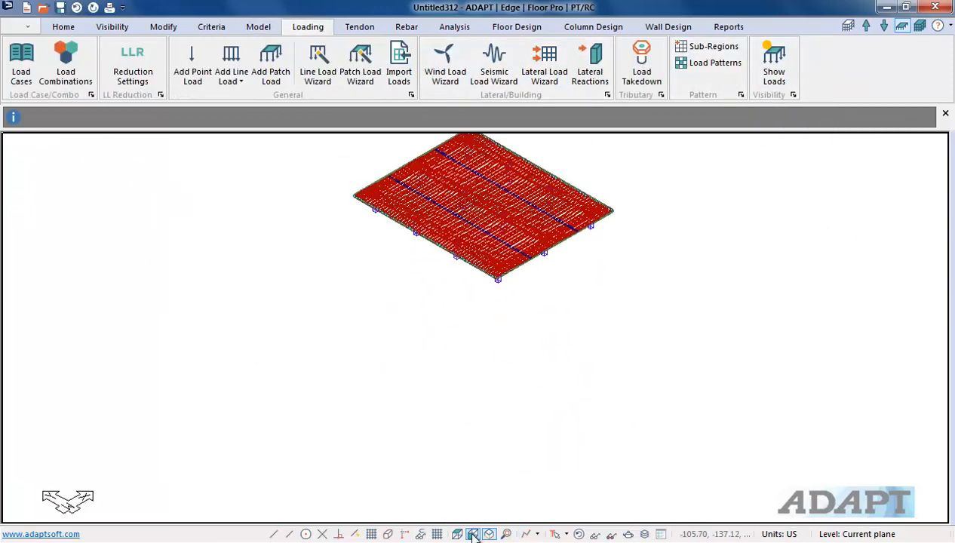
click(474, 534)
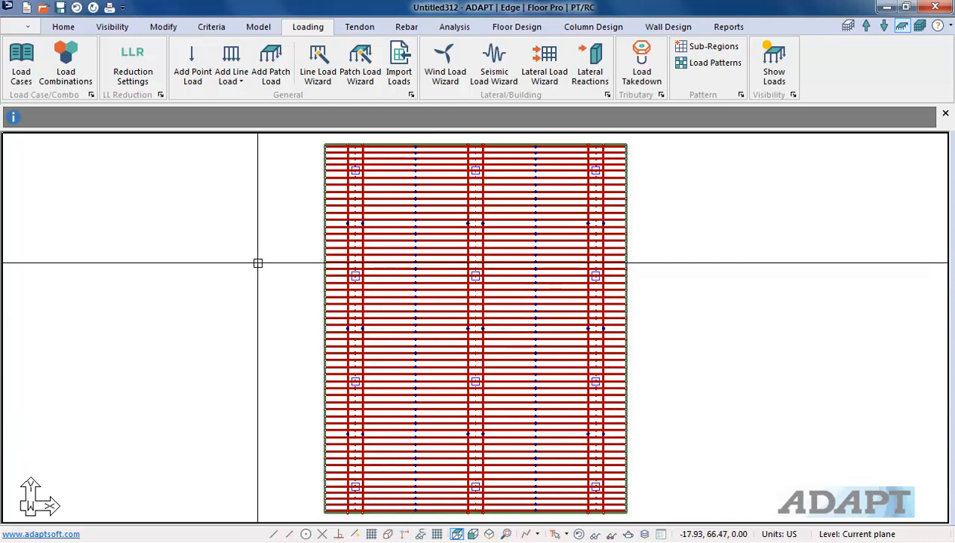
mouse_move(250, 258)
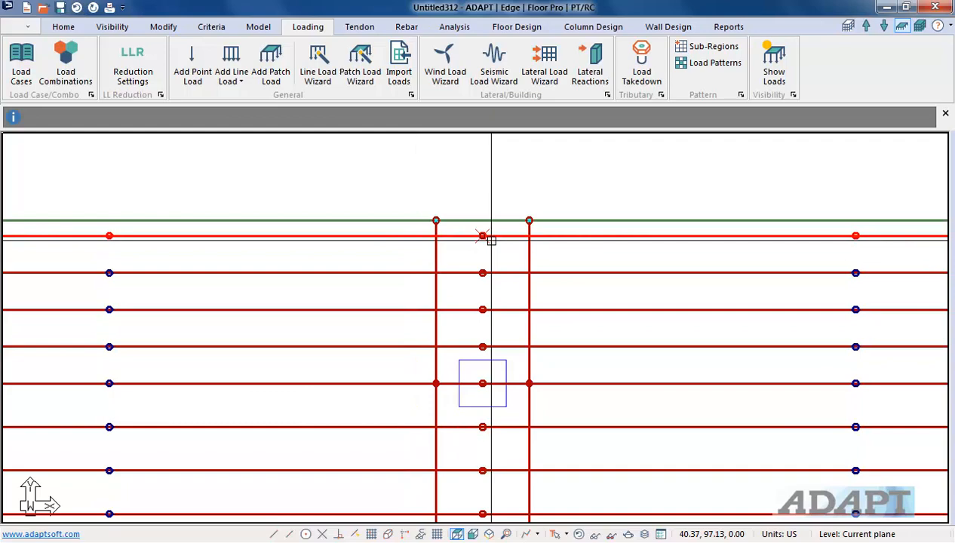
- Select Tendon 55 along the top slab edge to show its properties
click(482, 236)
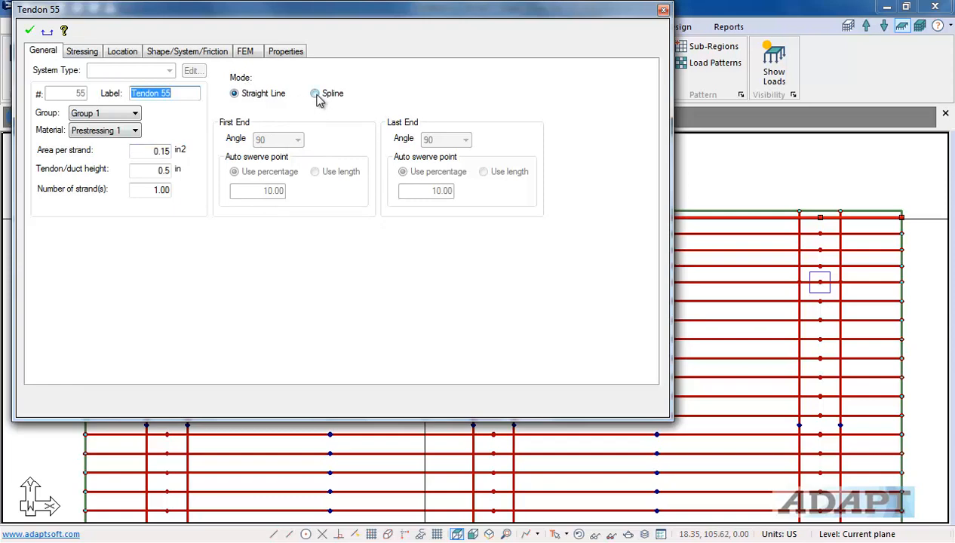
- Switch Tendon 55 to Spline mode and choose its first-end anchor angle
click(313, 94)
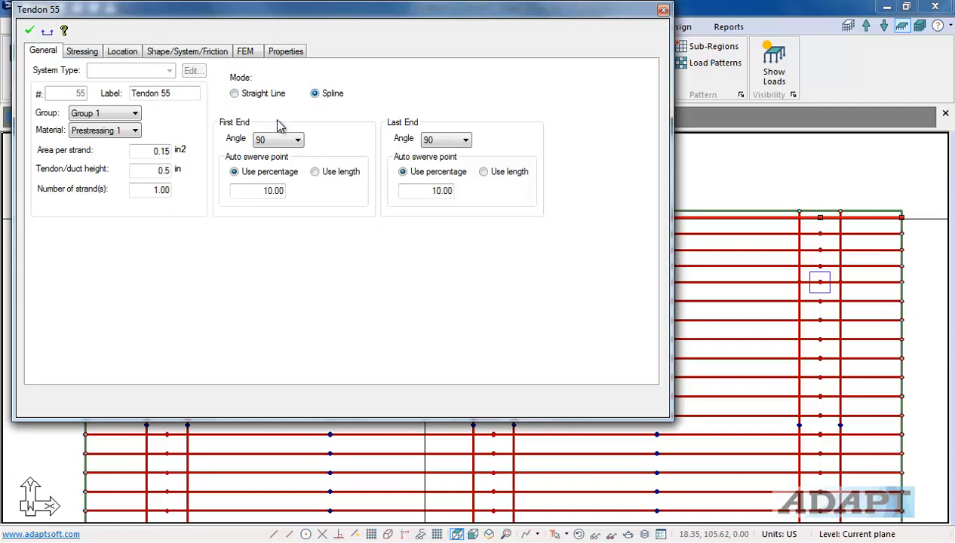
mouse_move(369, 153)
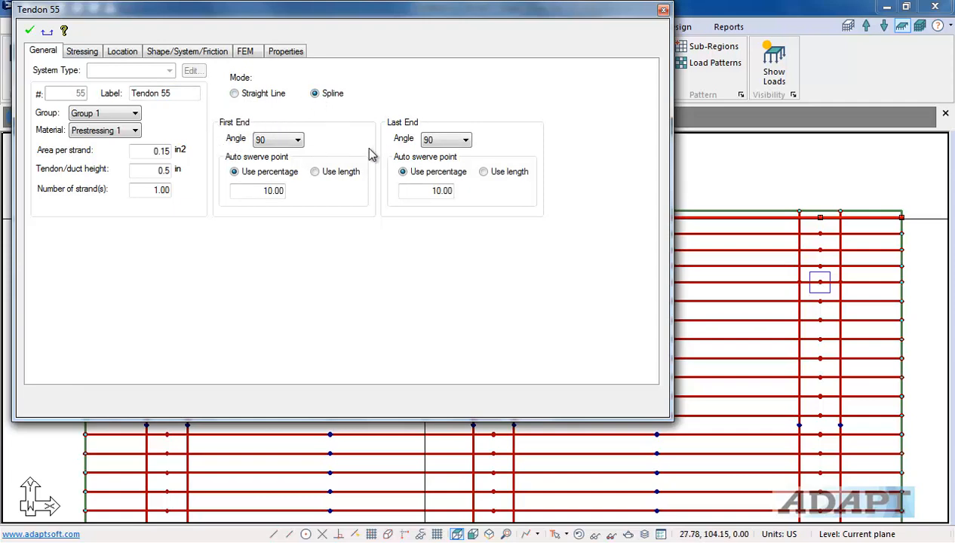
click(297, 139)
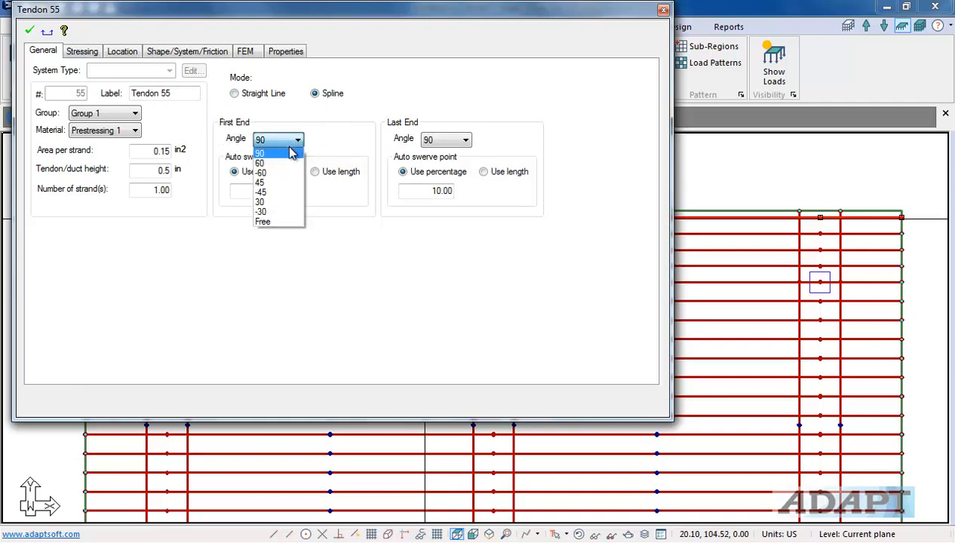
click(260, 151)
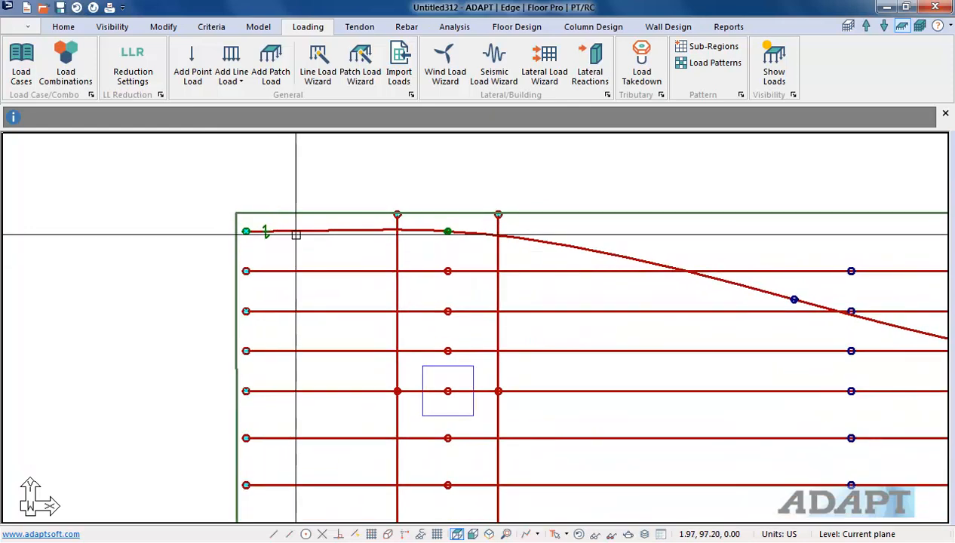
- Show the Tendon ribbon commands with curved Tendon 55 in place
click(359, 27)
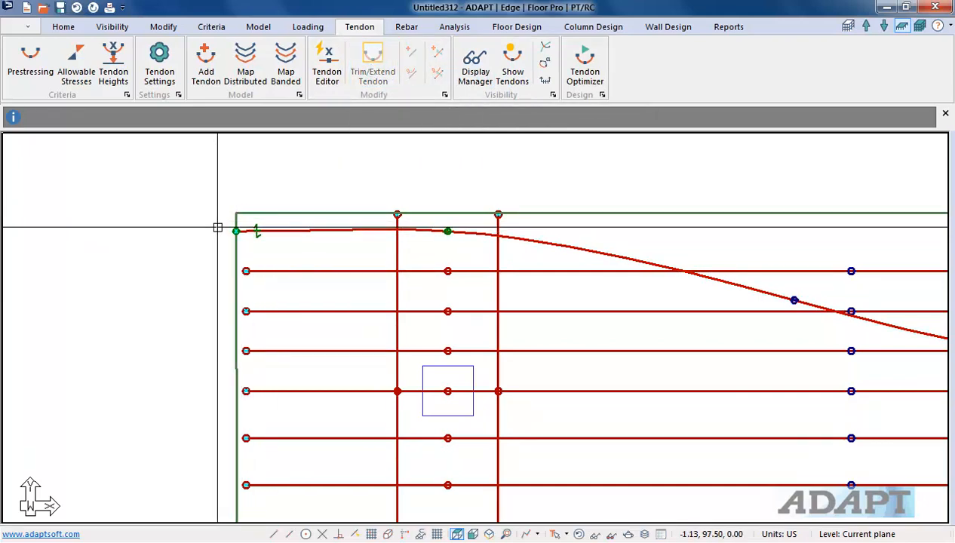
click(205, 63)
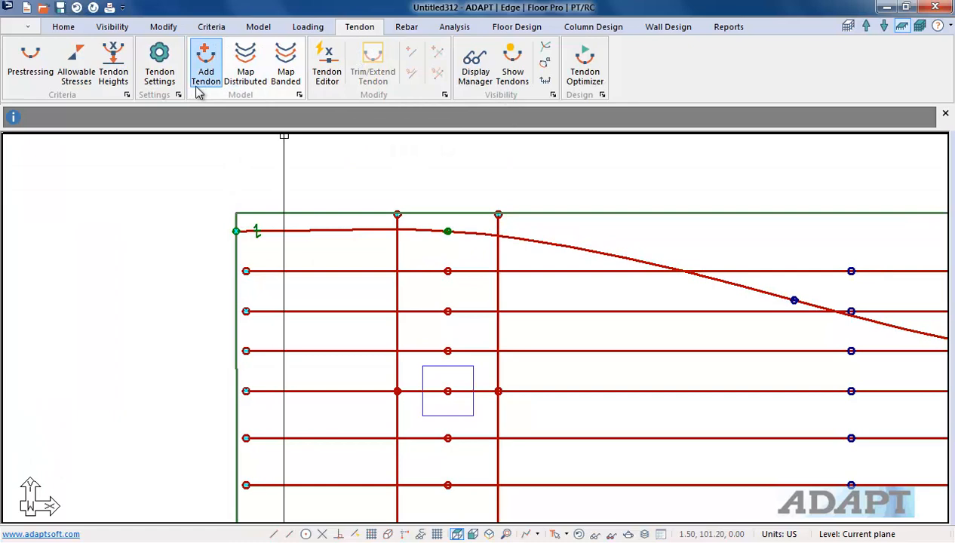
click(160, 64)
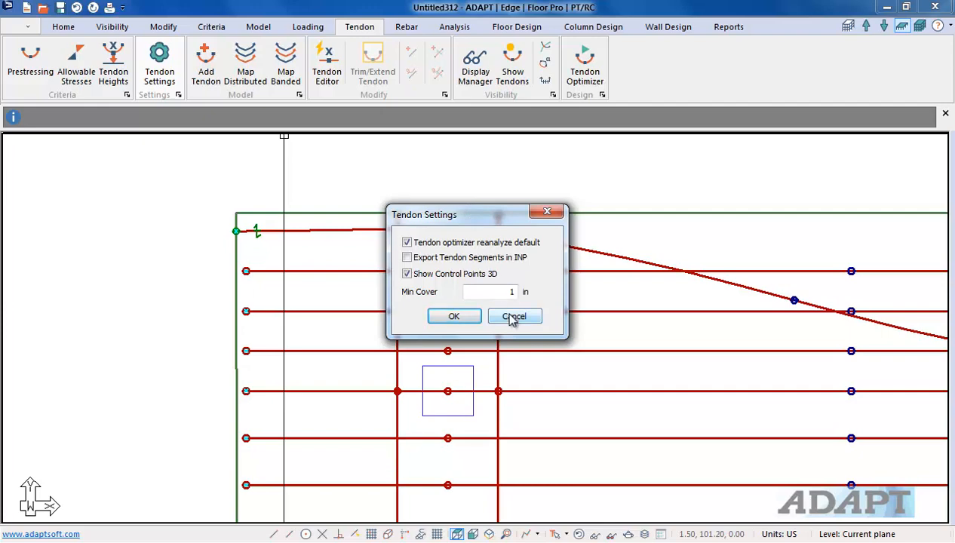
mouse_move(555, 247)
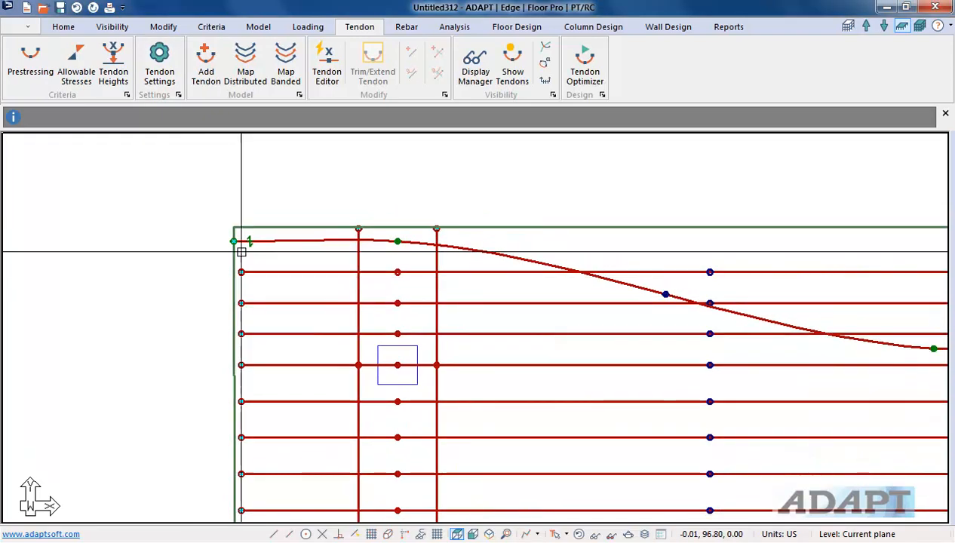
- Launch the Dynamic Tendon Editor from the Tendon ribbon
click(326, 64)
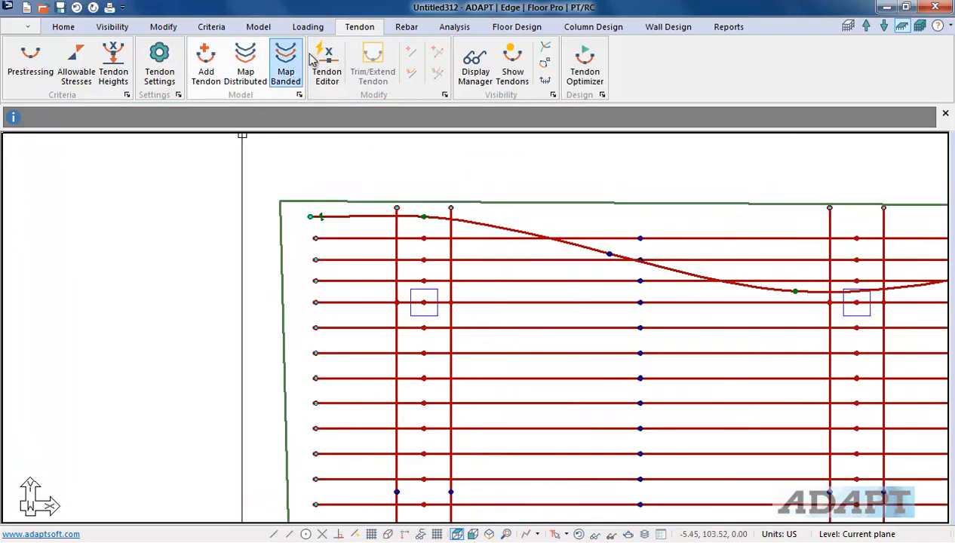
click(326, 63)
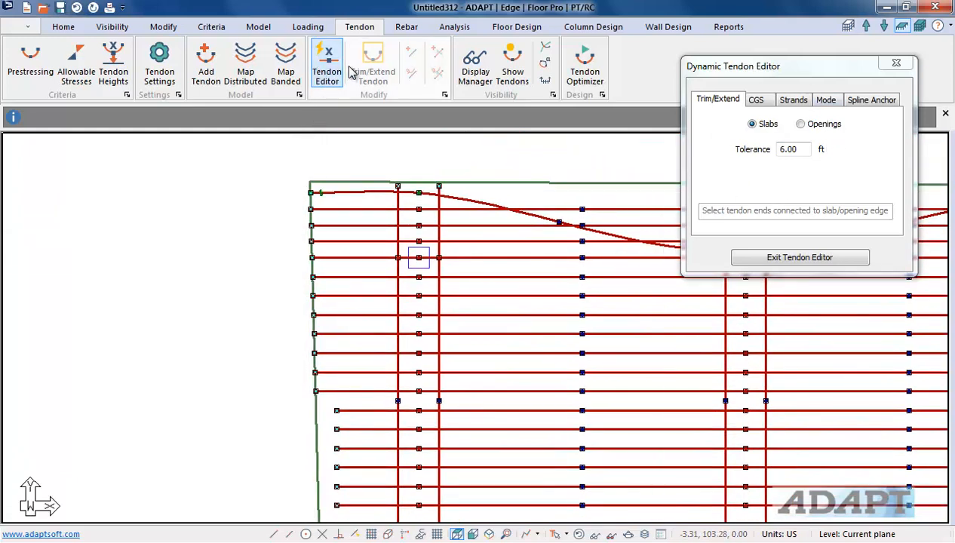
mouse_move(373, 63)
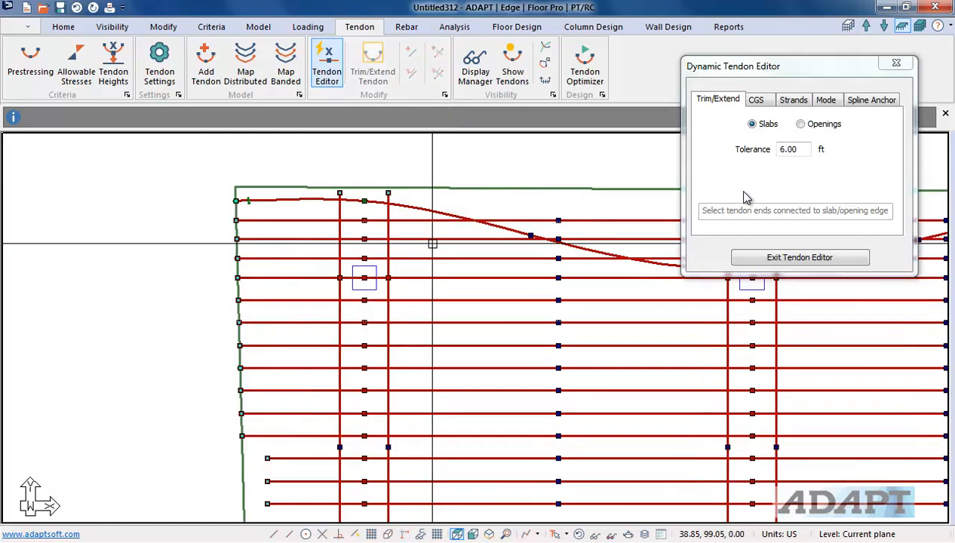
- Exit the Dynamic Tendon Editor, leaving the plain tendon layout
click(799, 256)
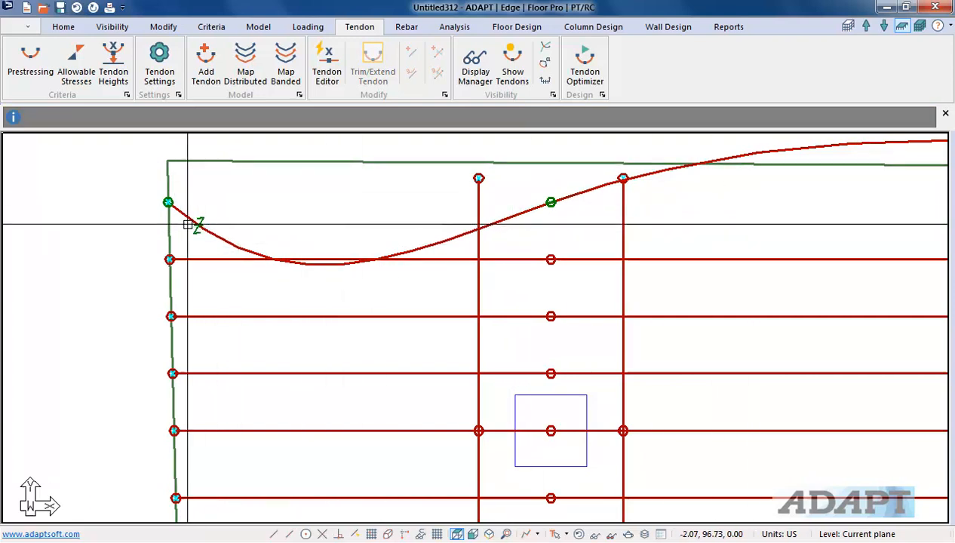
click(371, 60)
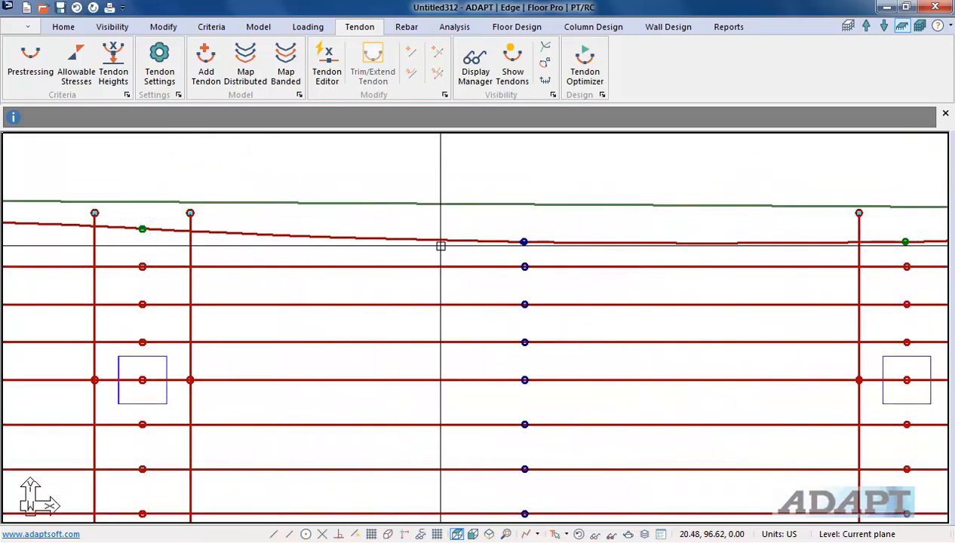
- Insert extra vertices along the top edge tendon via its right-click menu
right_click(441, 244)
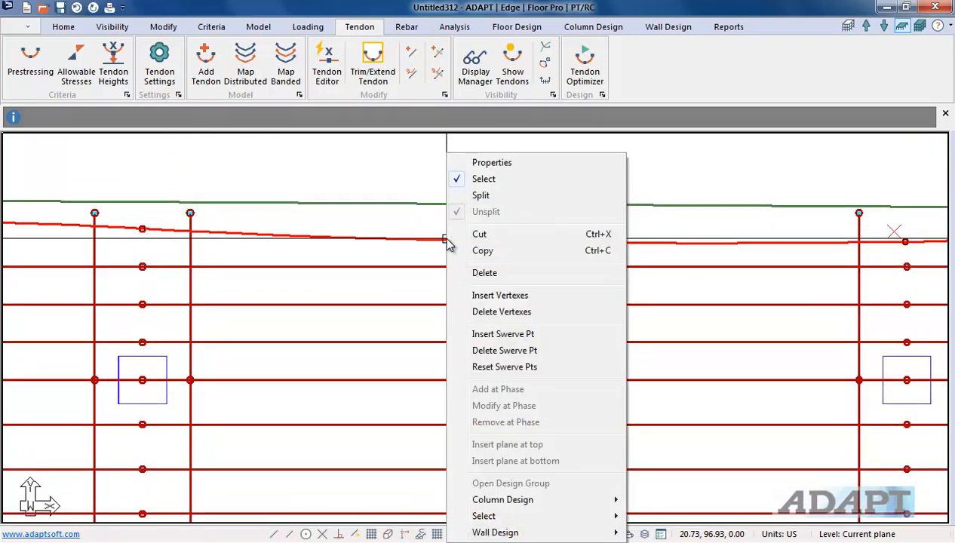
mouse_move(499, 294)
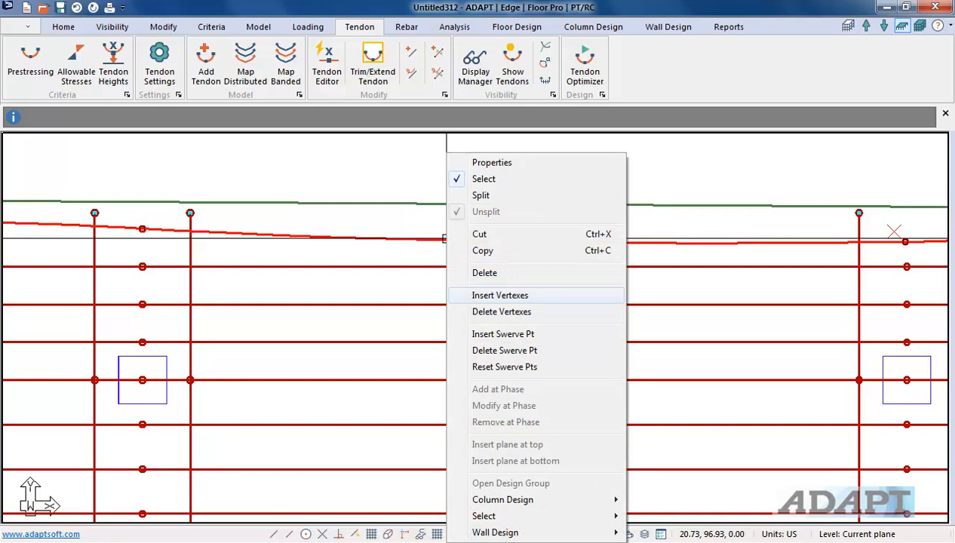
click(499, 294)
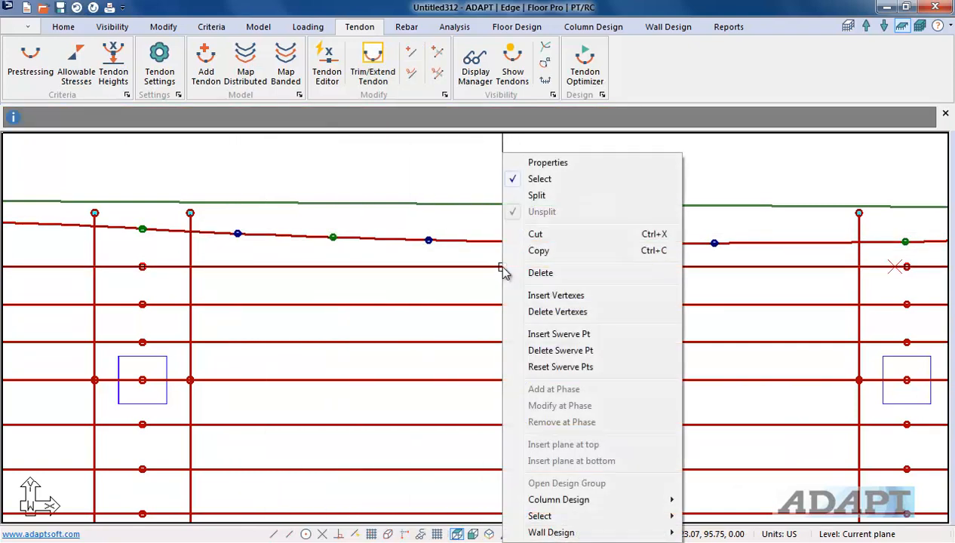
click(555, 294)
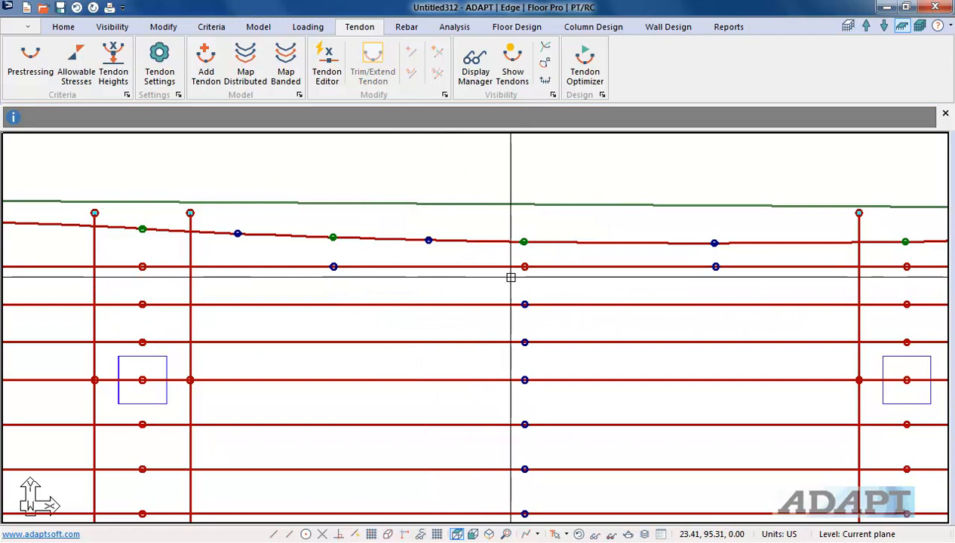
mouse_move(468, 280)
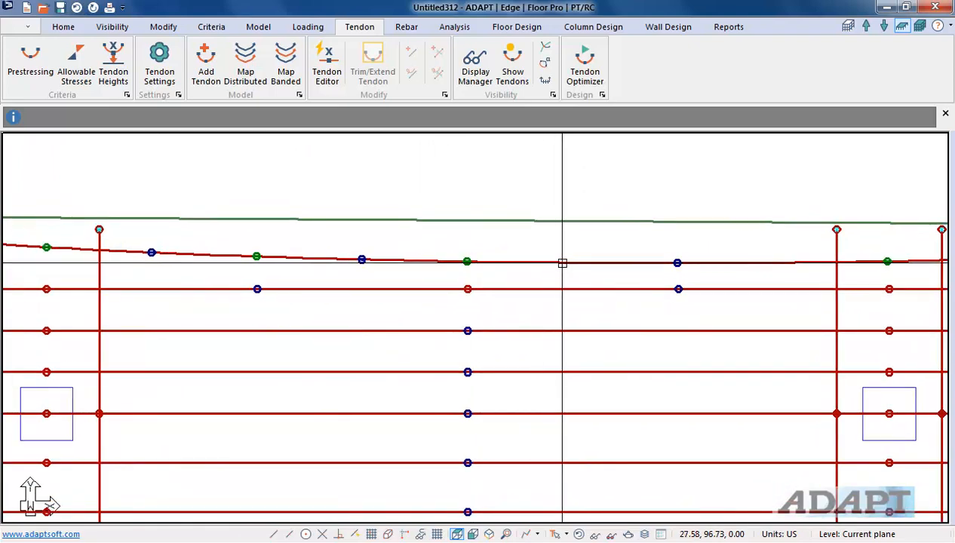
- Insert a swerve point so the edge tendon bends around the middle column
right_click(561, 262)
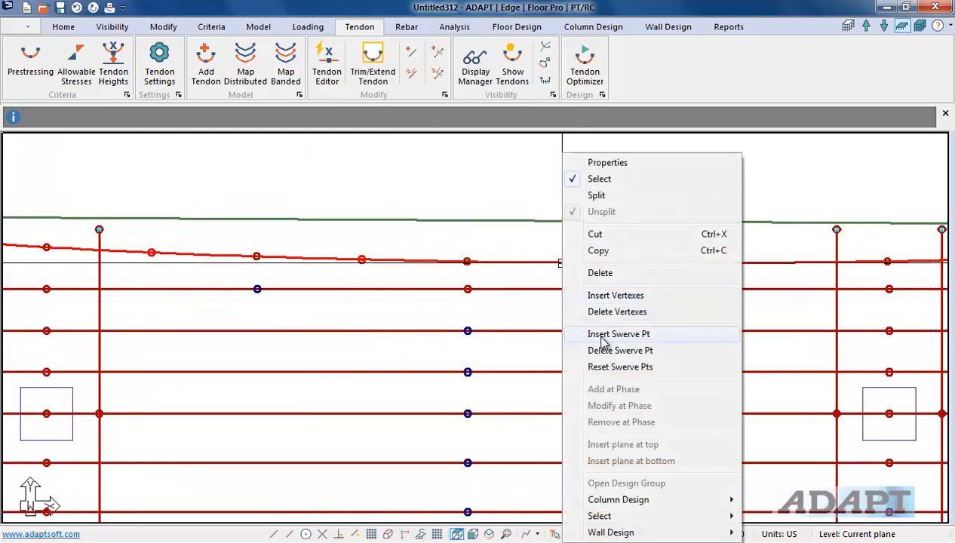
click(619, 333)
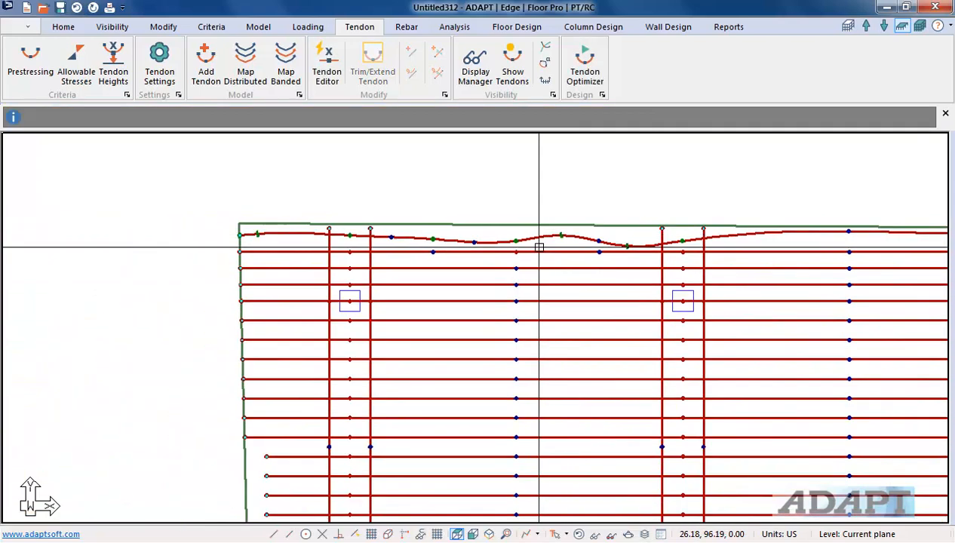
click(285, 63)
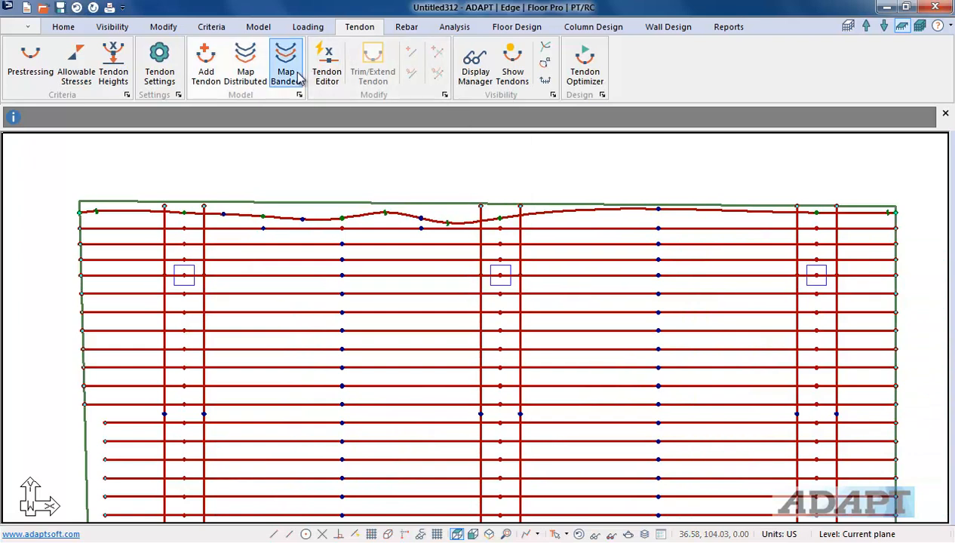
- Reopen the Dynamic Tendon Editor on its CGS page for setting 2.00 in and 0.75 in heights
click(326, 63)
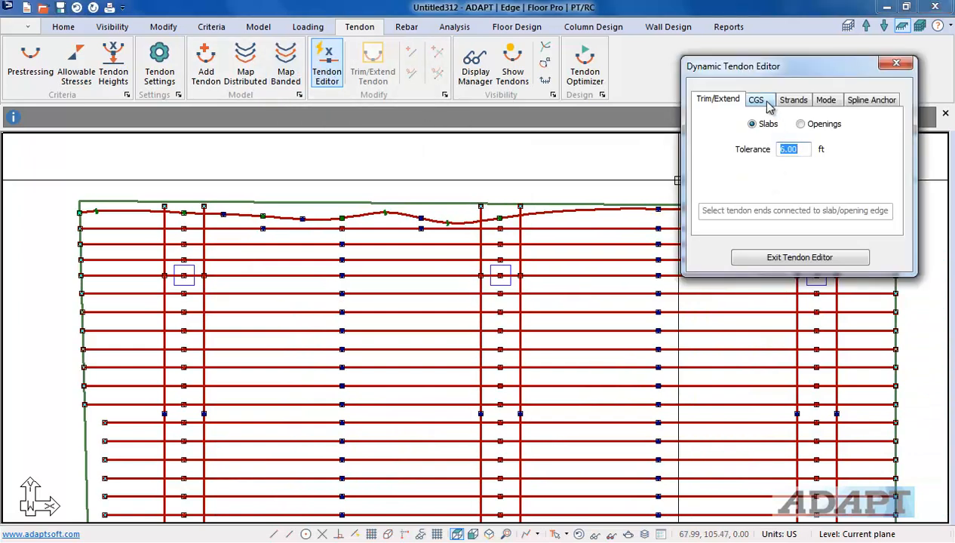
click(756, 100)
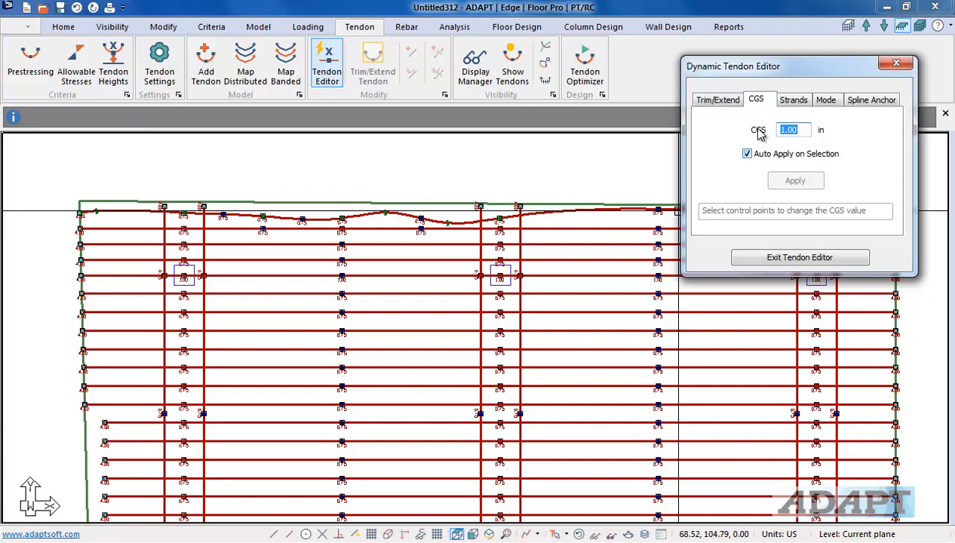
mouse_move(863, 163)
text(2)
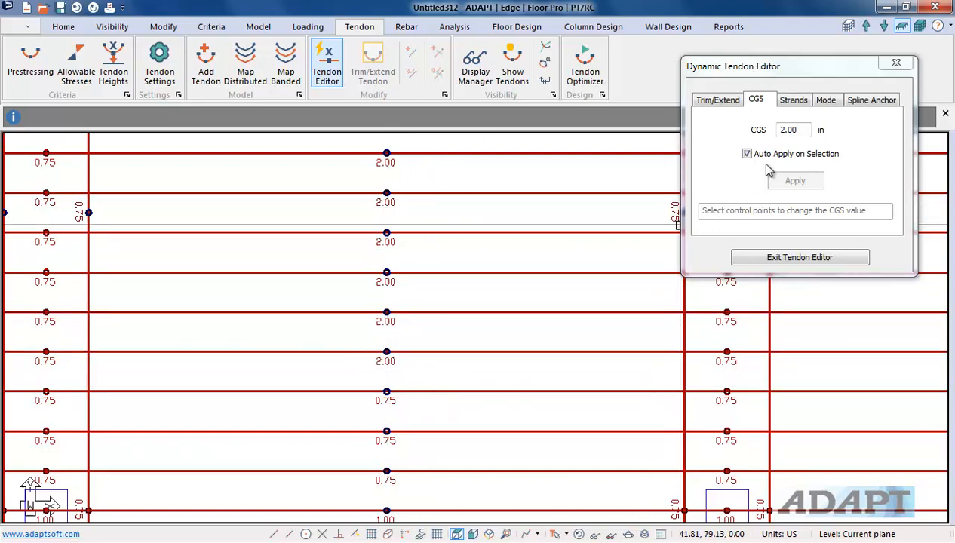
- Set 4.00 strands on the top edge tendons, check the Mode page, and exit the editor
click(793, 99)
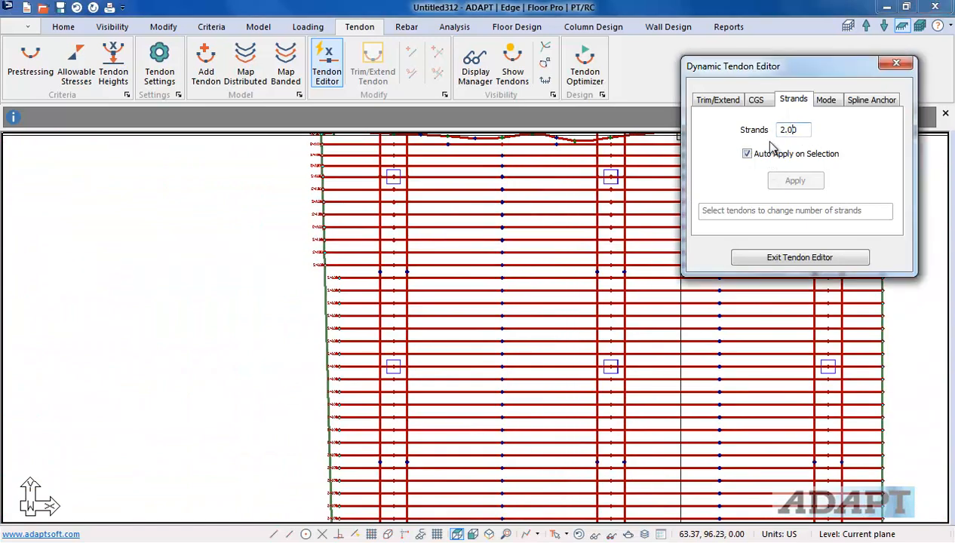
text(4.00)
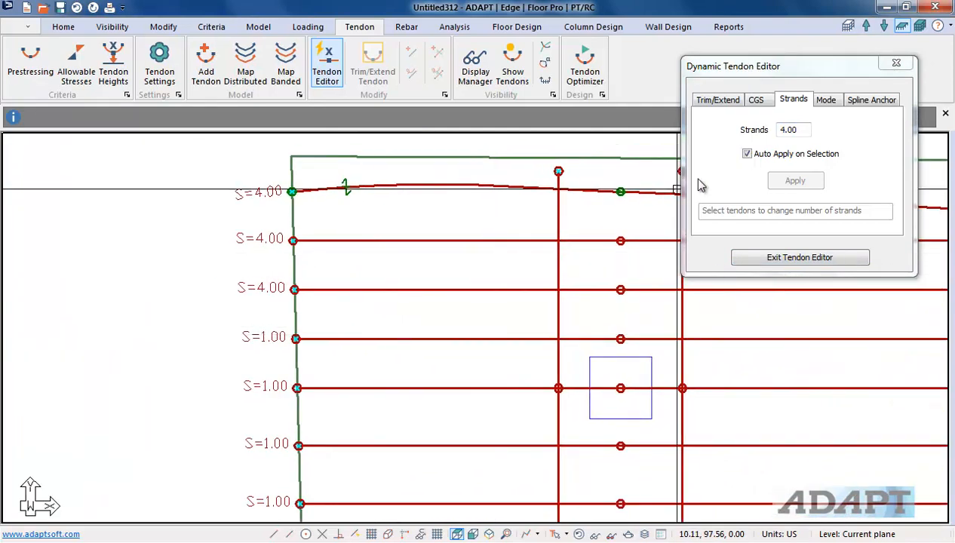
click(827, 100)
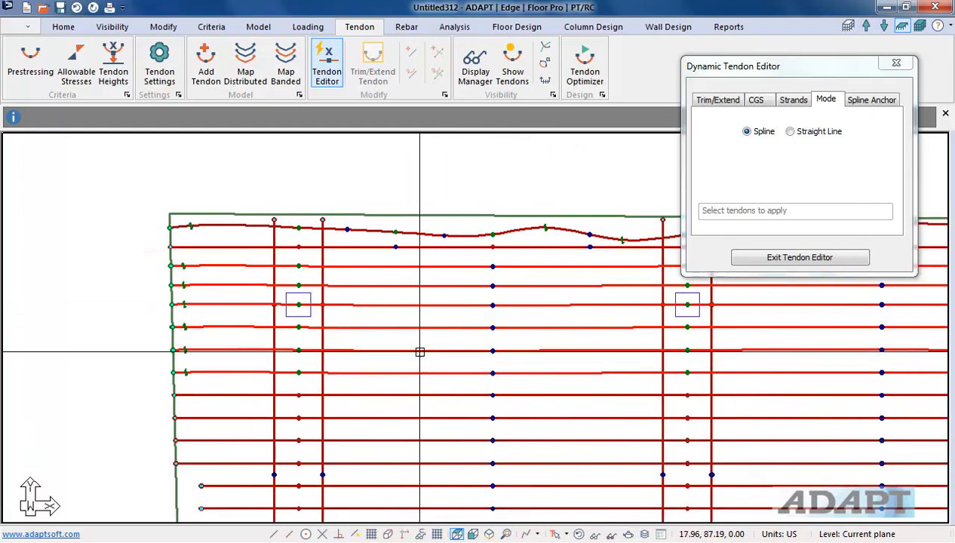
click(800, 256)
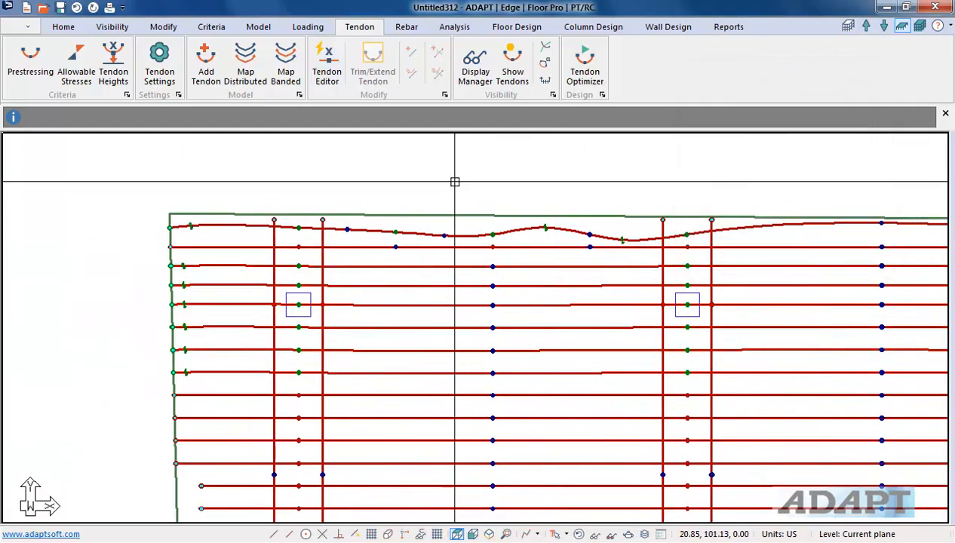
- Insert vertices along the first tendon crossing the opening via its right-click editing options
click(258, 28)
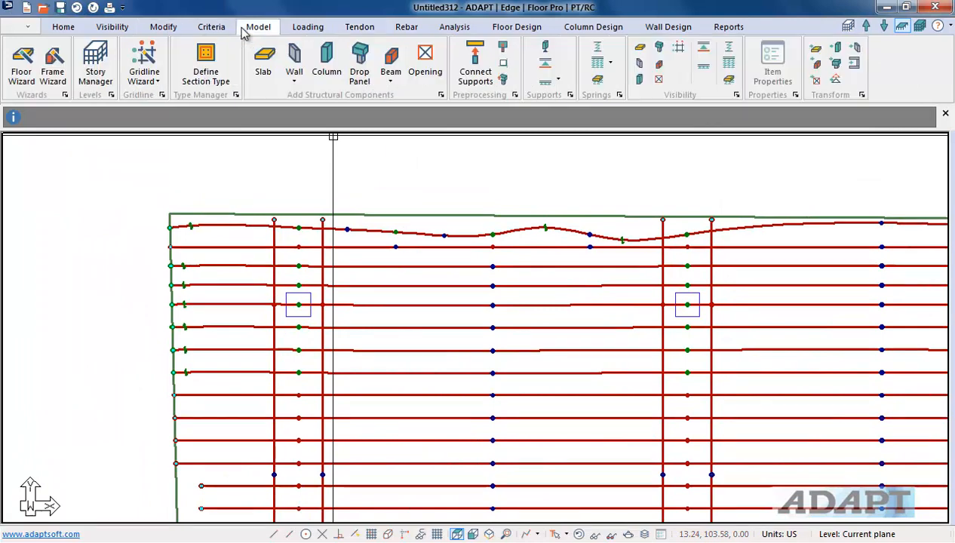
click(426, 61)
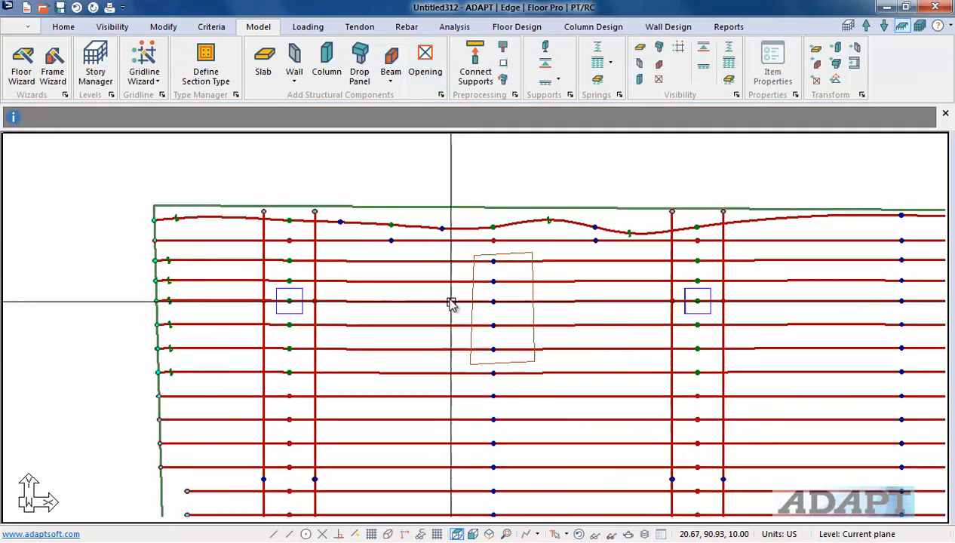
right_click(451, 303)
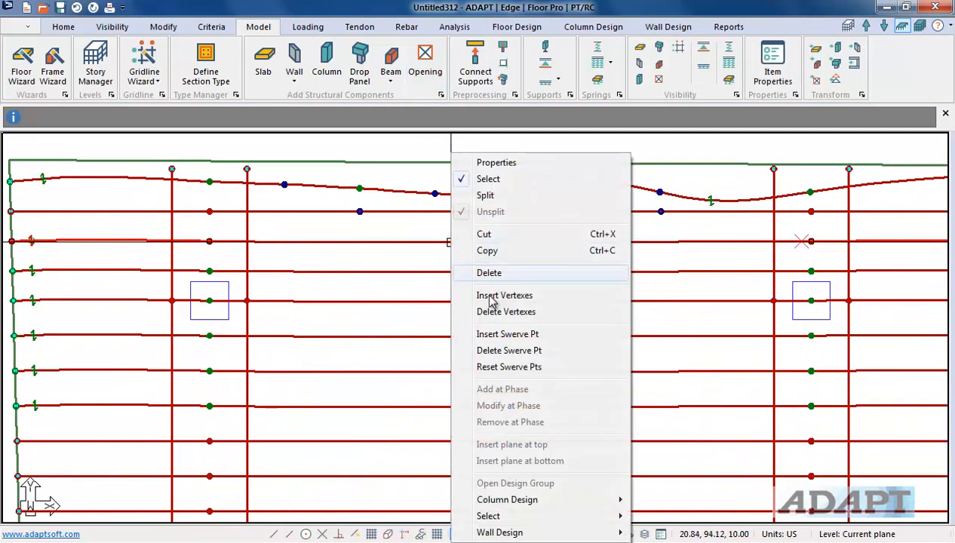
click(507, 334)
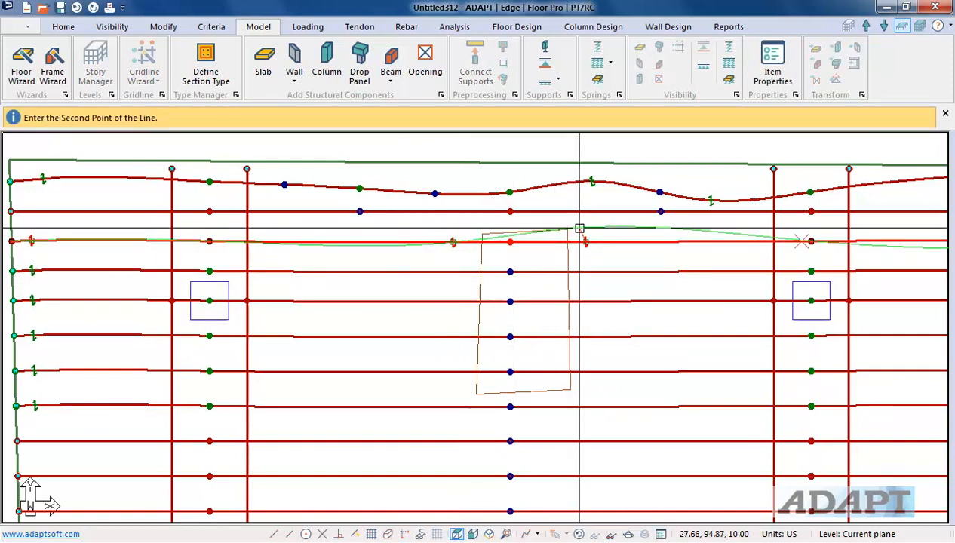
mouse_move(449, 230)
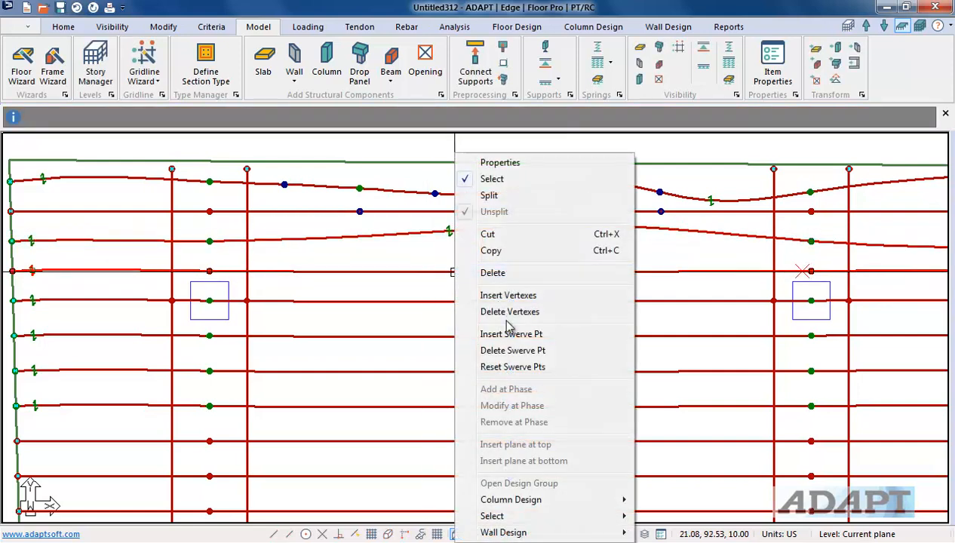
- Insert vertices along the next tendon so it too can bend around the opening
click(510, 334)
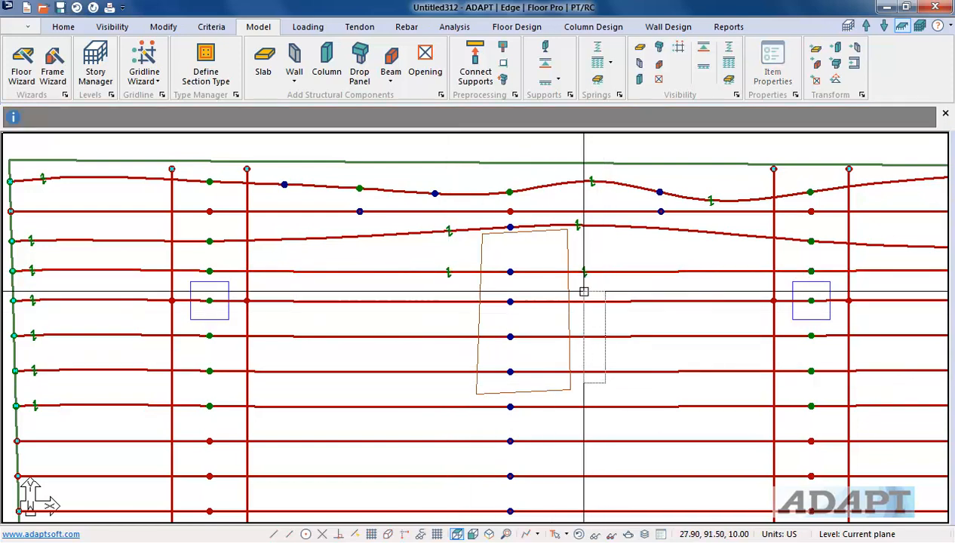
right_click(585, 292)
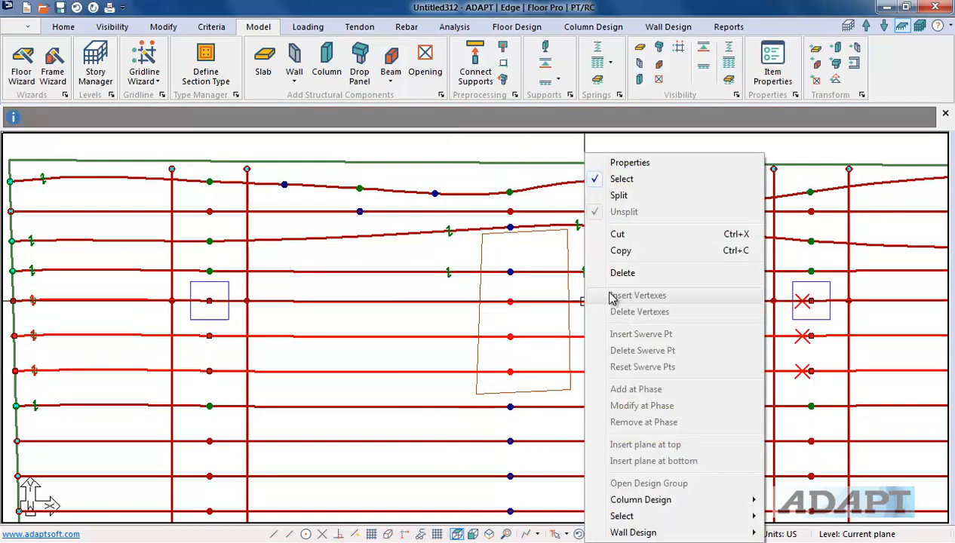
mouse_move(468, 324)
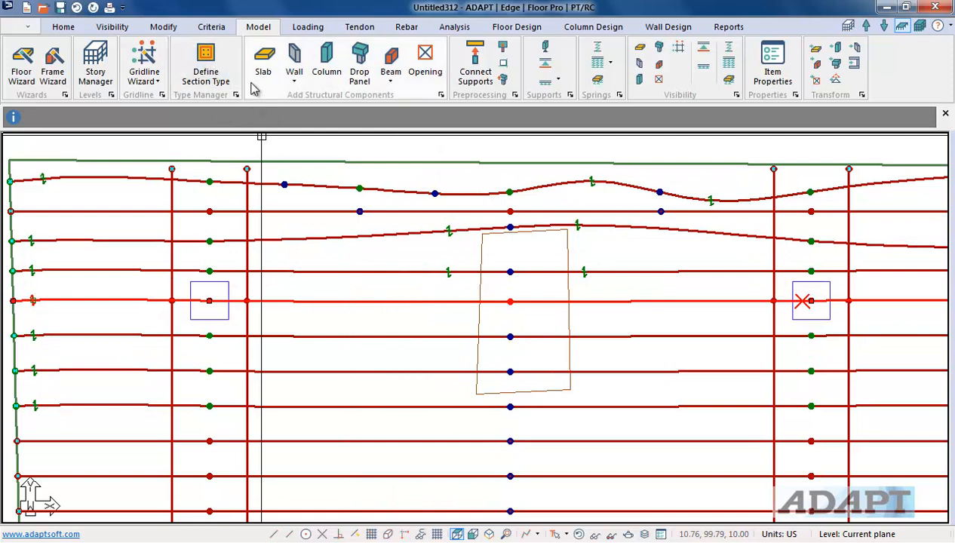
- Add swerve points to the tendons near the opening so they arc over its top edge
click(359, 27)
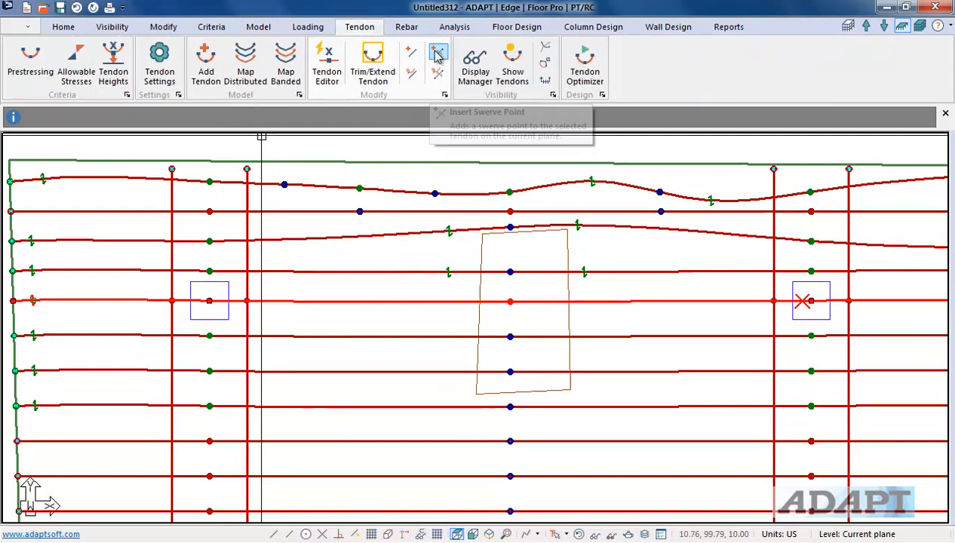
click(437, 51)
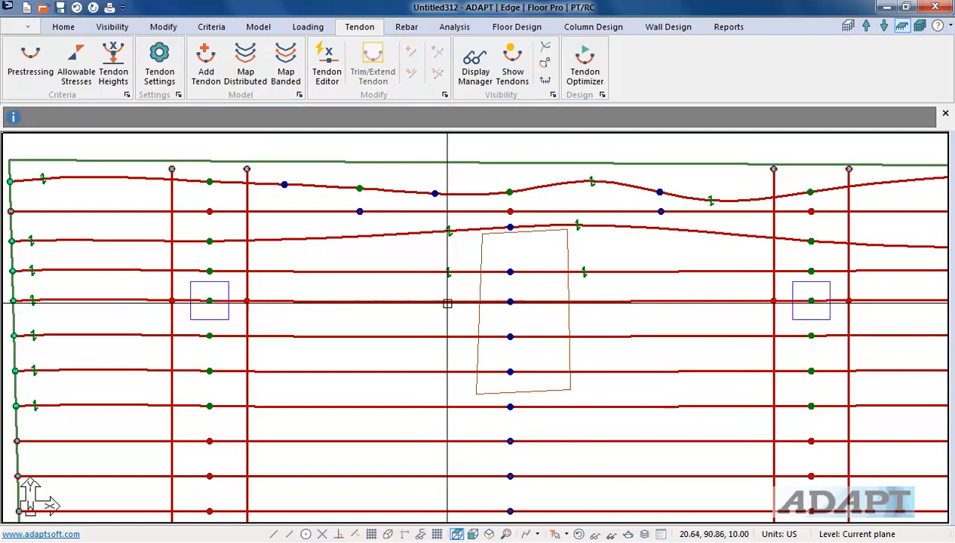
mouse_move(437, 53)
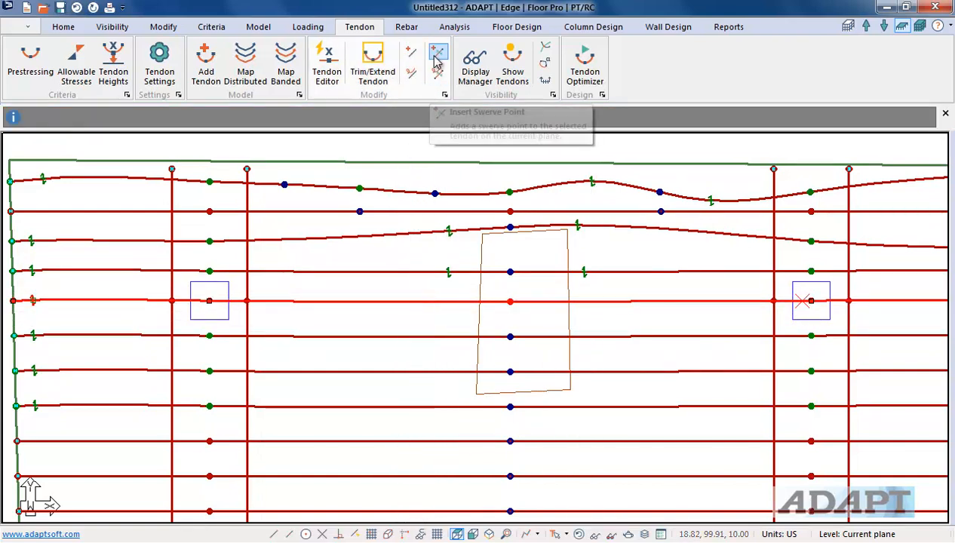
click(437, 54)
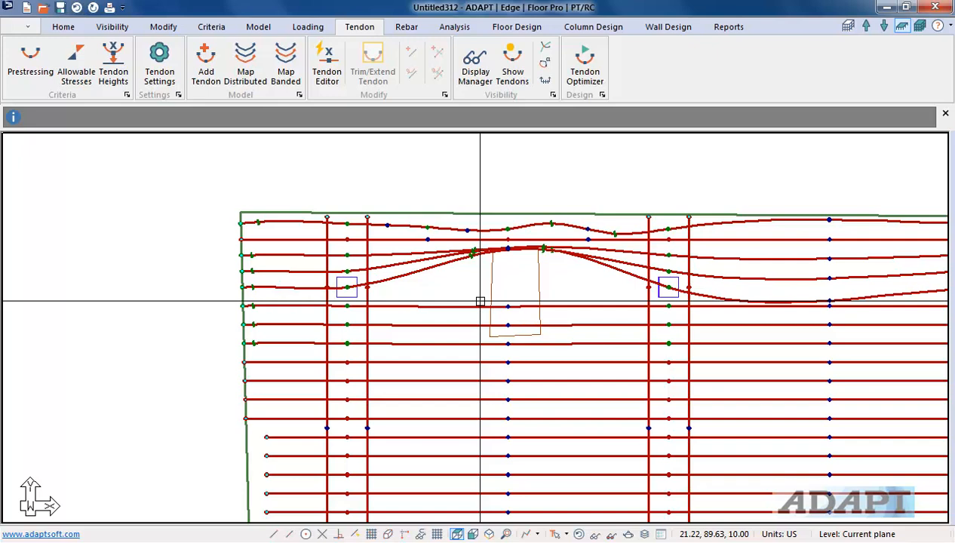
- In the Dynamic Tendon Editor's Spline Anchor settings, set the angle to slab edge to 60 degrees
click(326, 63)
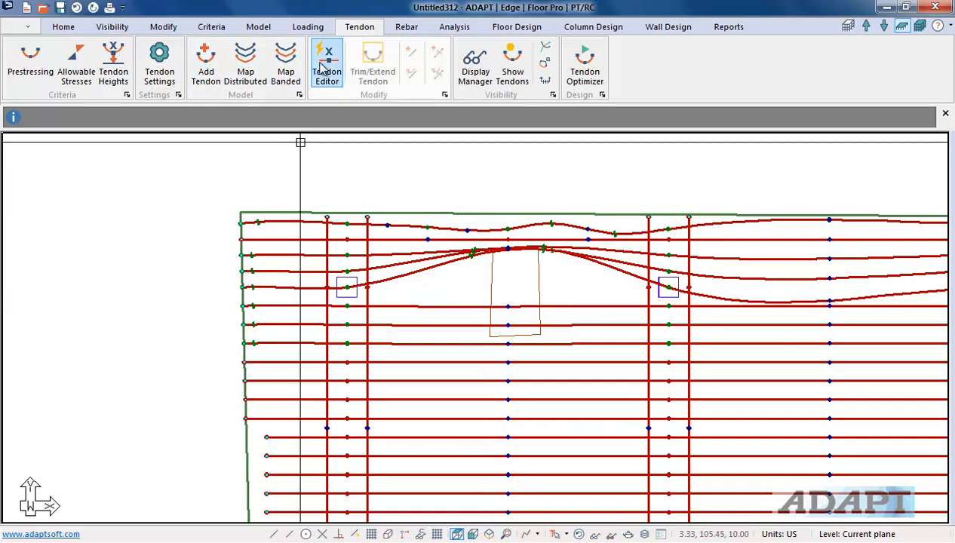
click(326, 63)
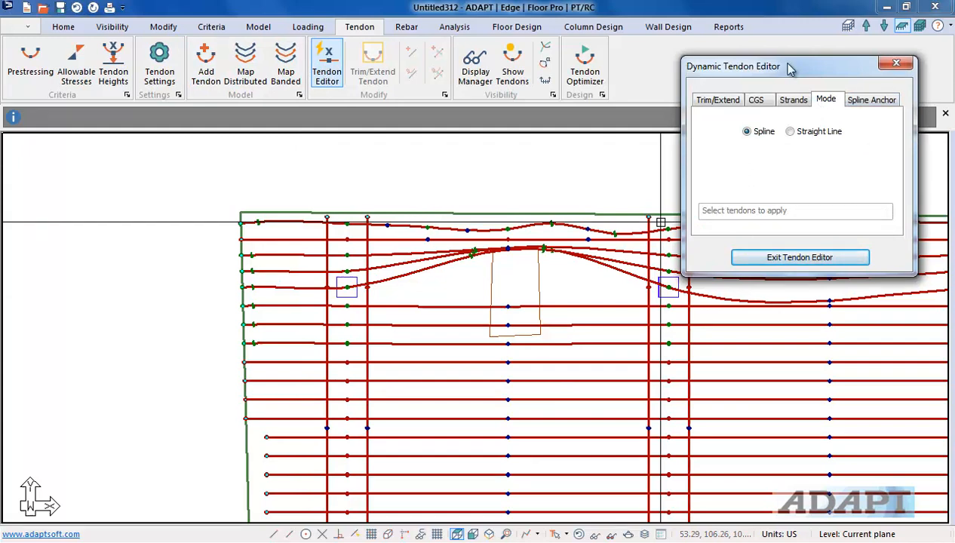
click(872, 100)
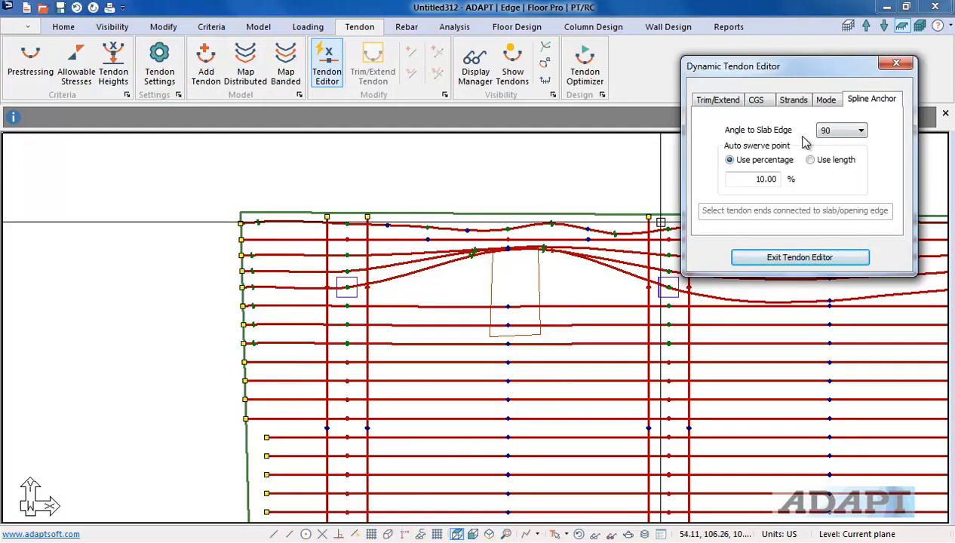
click(860, 129)
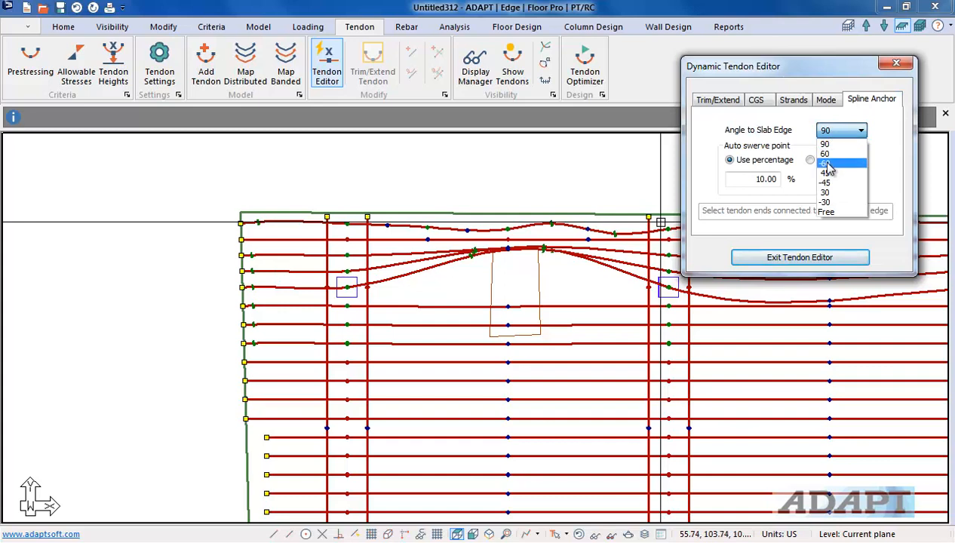
click(842, 130)
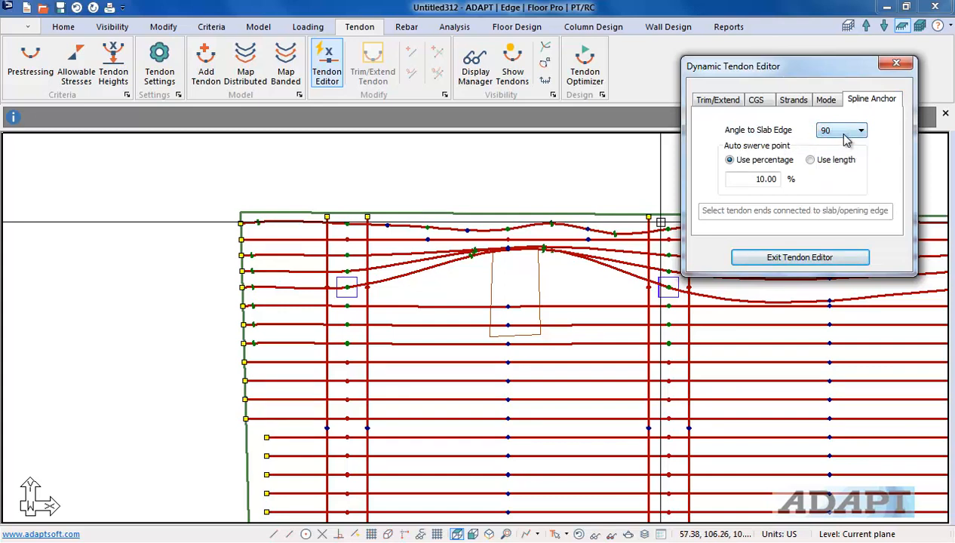
click(860, 130)
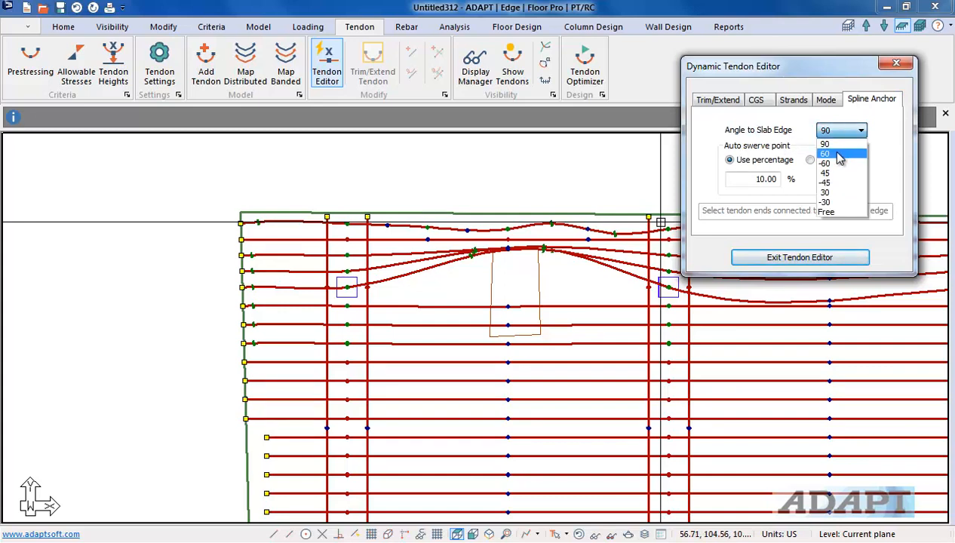
click(823, 154)
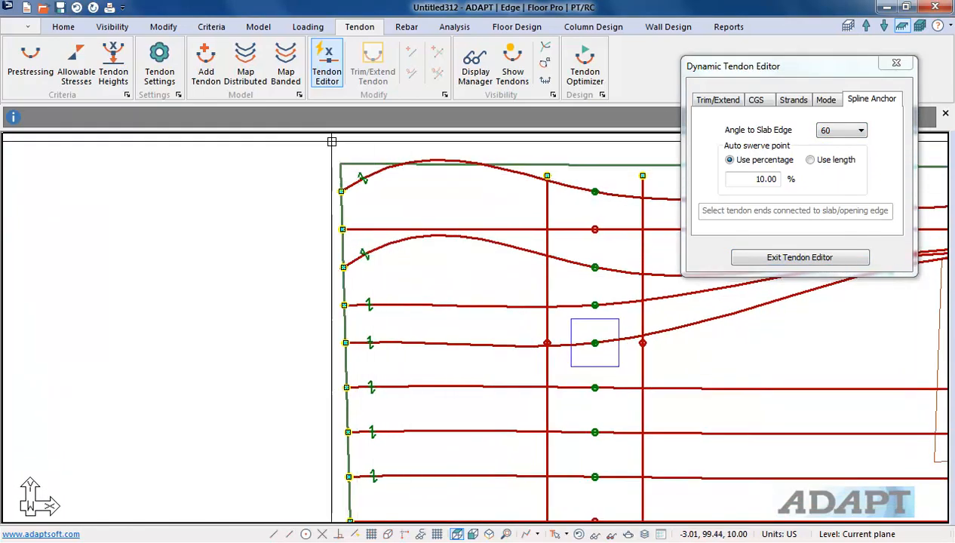
mouse_move(458, 264)
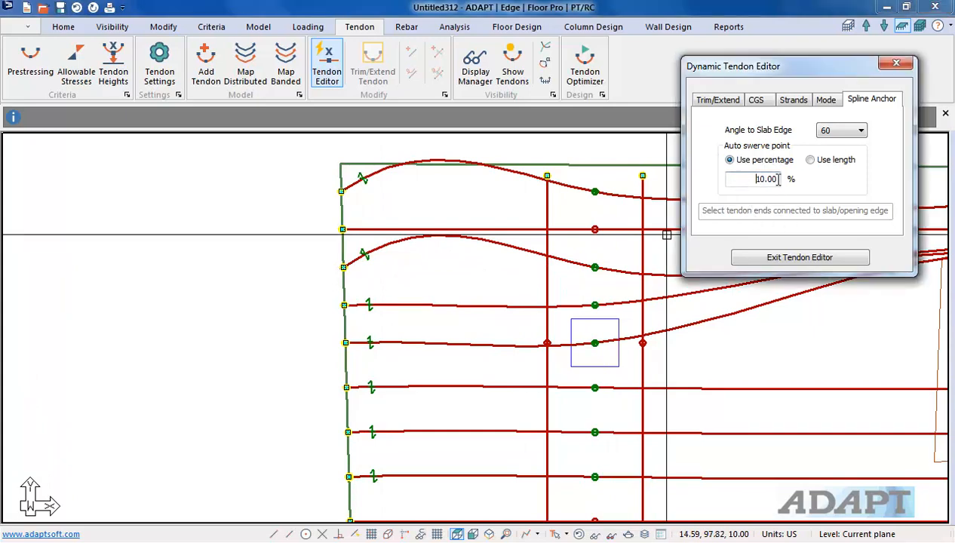
- Measure the auto swerve point by length and set it to 20 ft
click(809, 160)
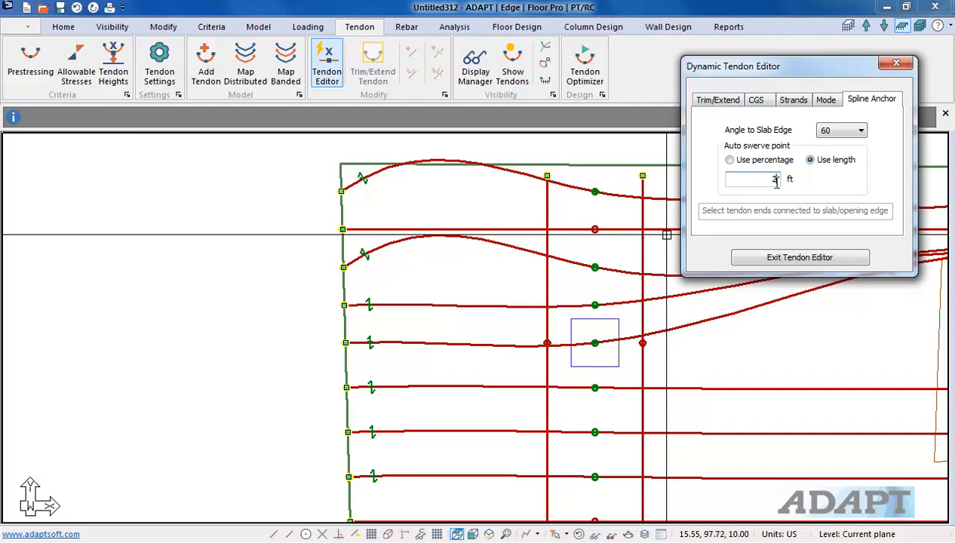
text(20)
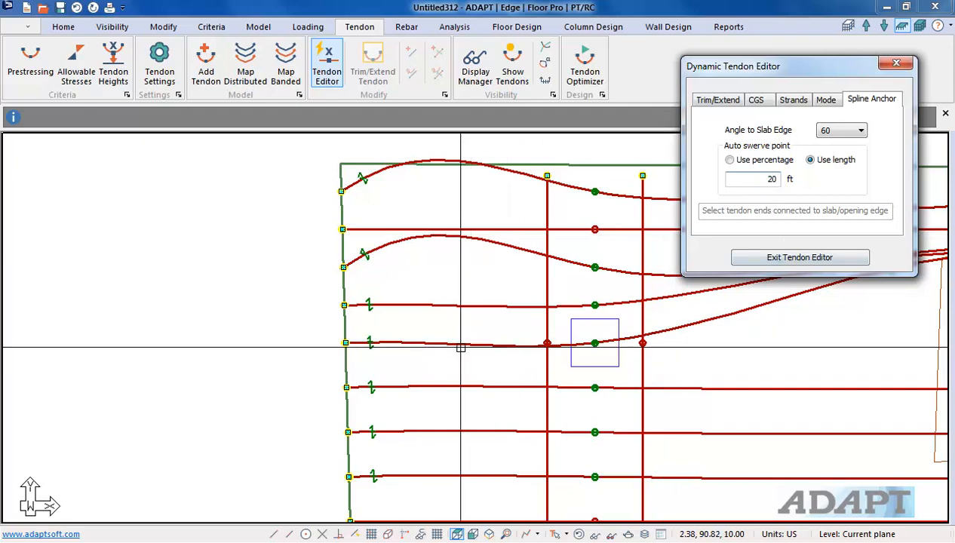